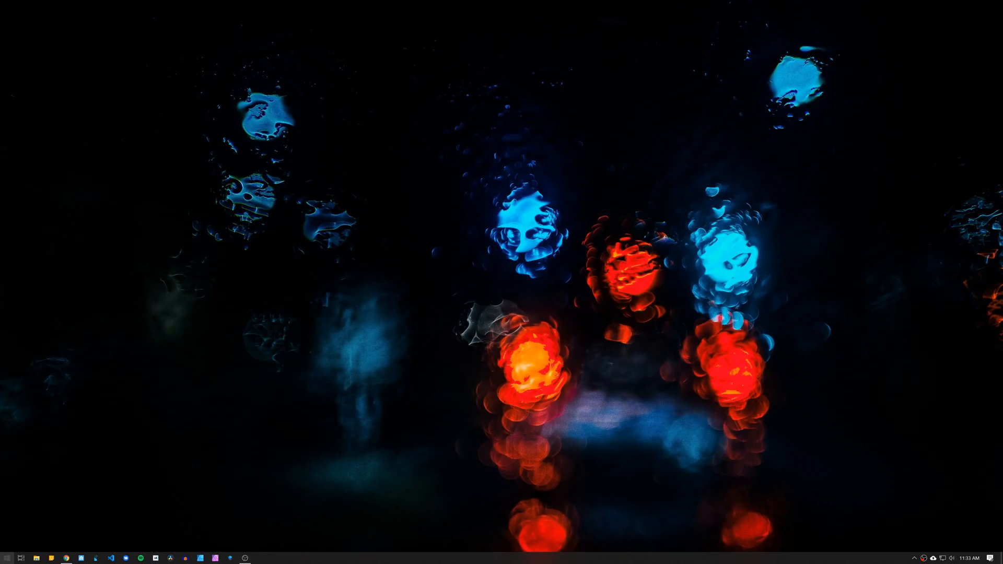
Flash the ubuntu-18.04.2-live-server-amd64 ISO from Downloads onto the Samsung drive with balenaEtcher.
click(7, 558)
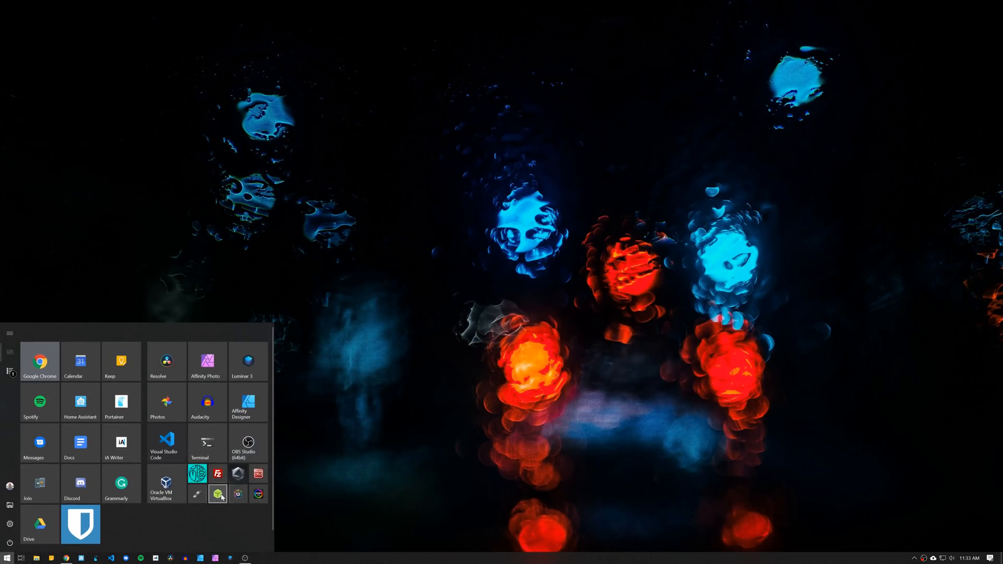
click(217, 494)
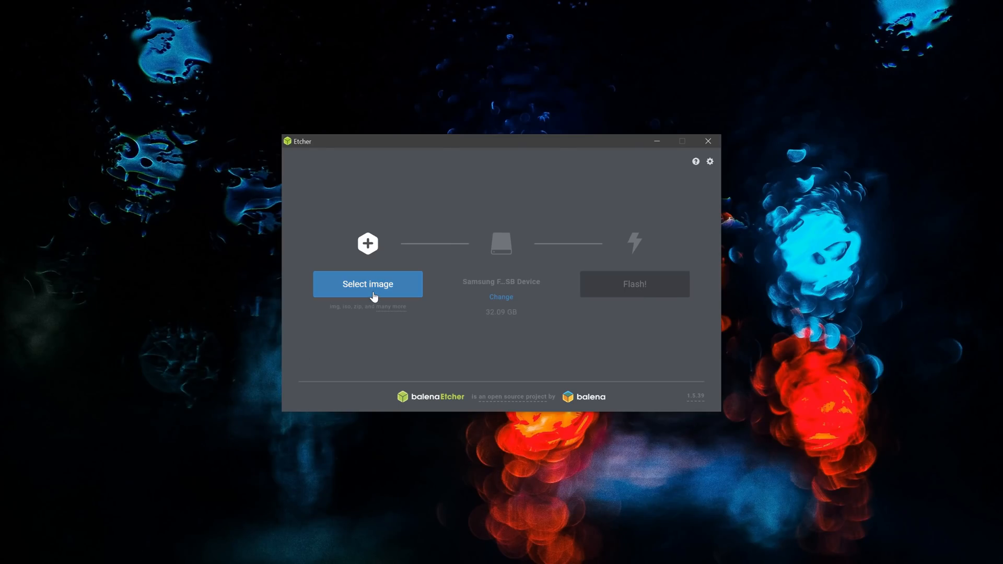
click(367, 284)
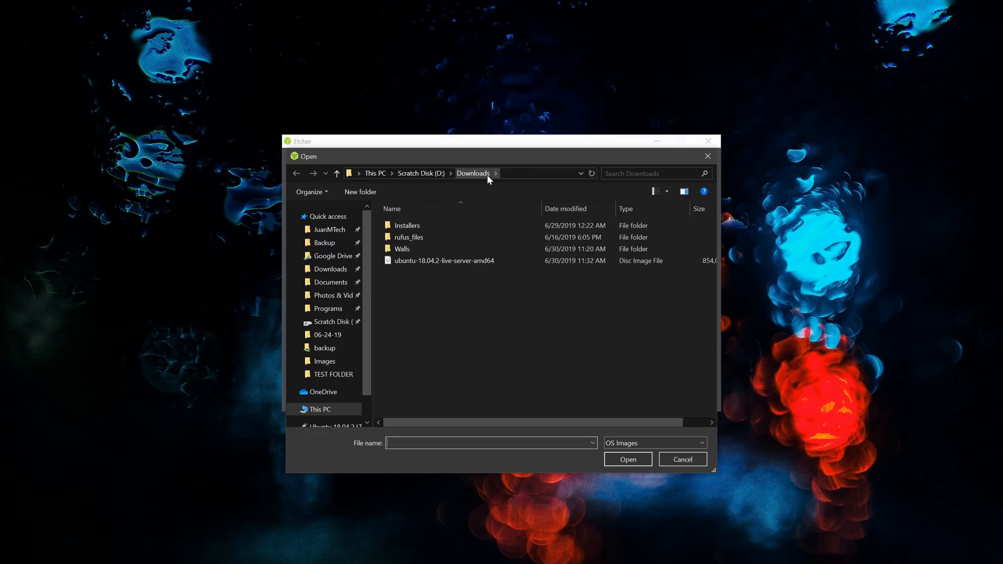
click(444, 261)
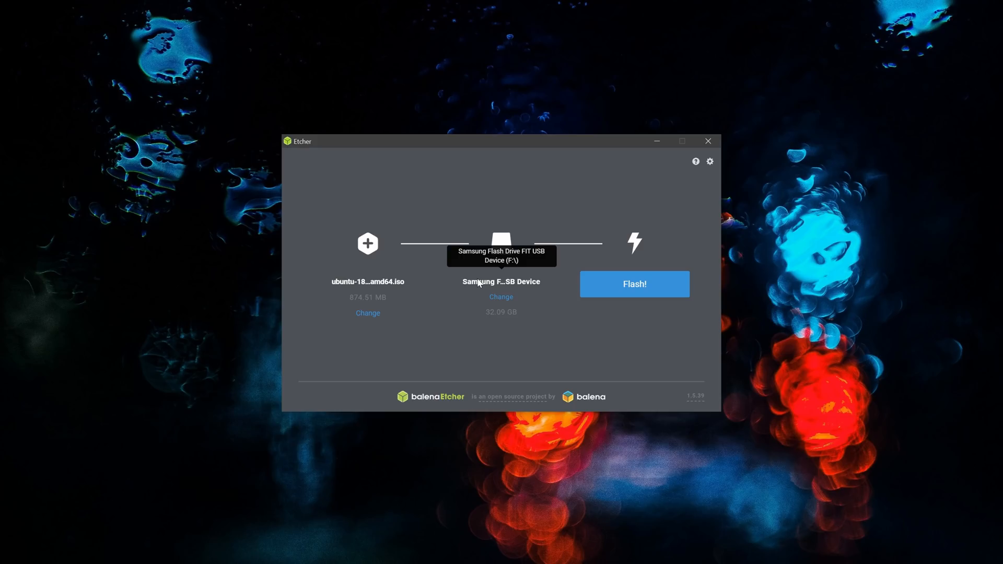
click(636, 284)
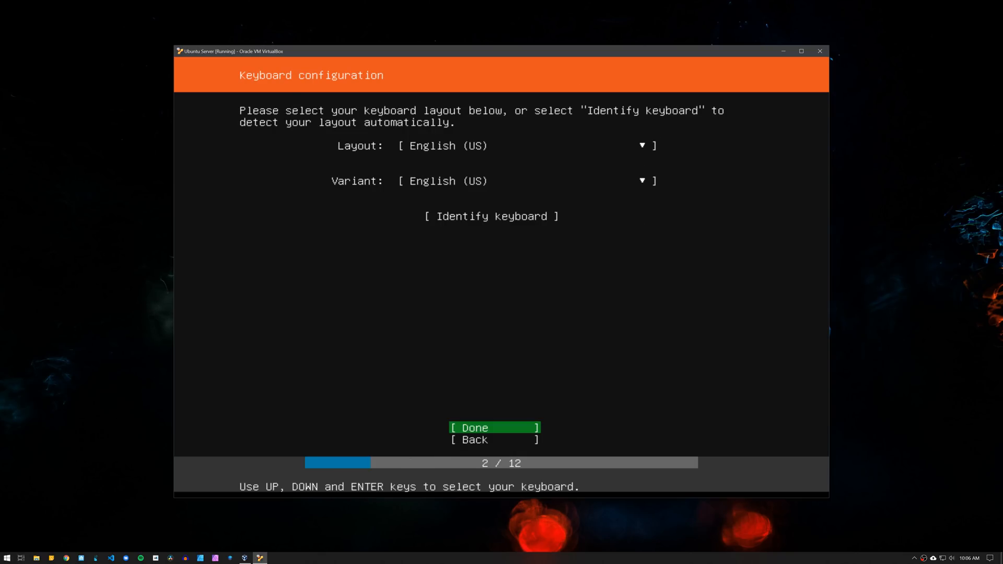
Accept English (US) keyboard, detected network, no proxy, default mirror, proposed partitioning, and confirm disk formatting.
click(477, 428)
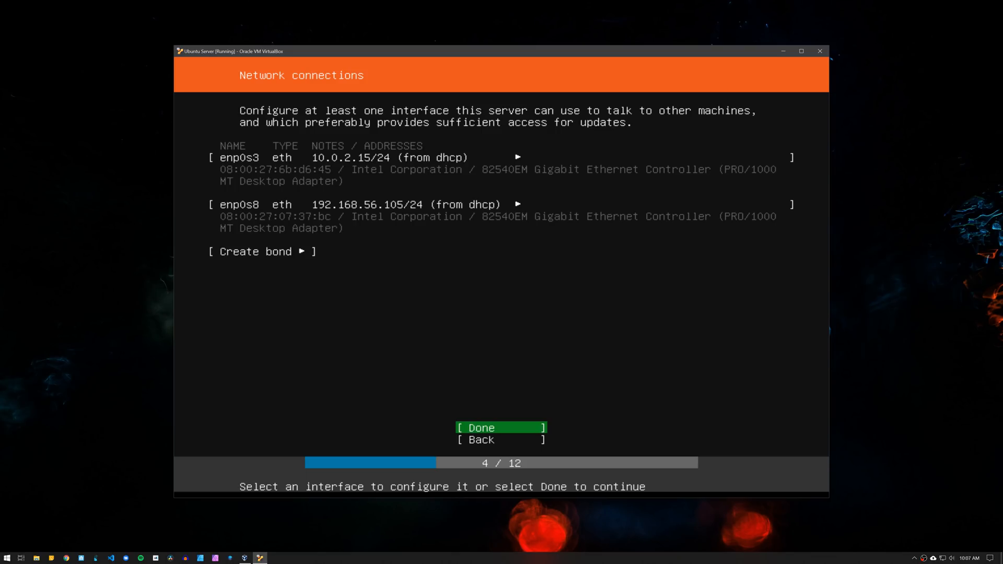
click(499, 428)
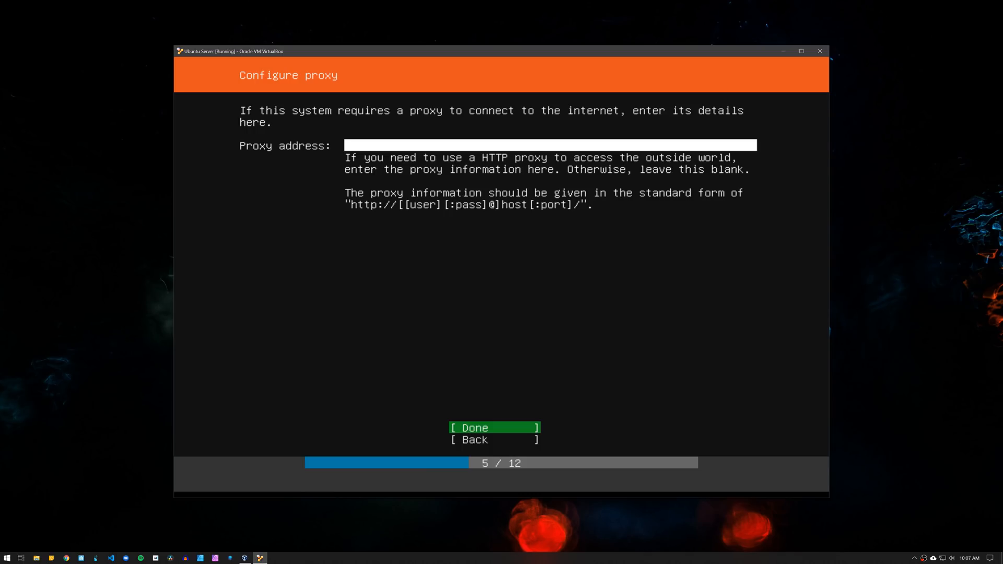
click(494, 427)
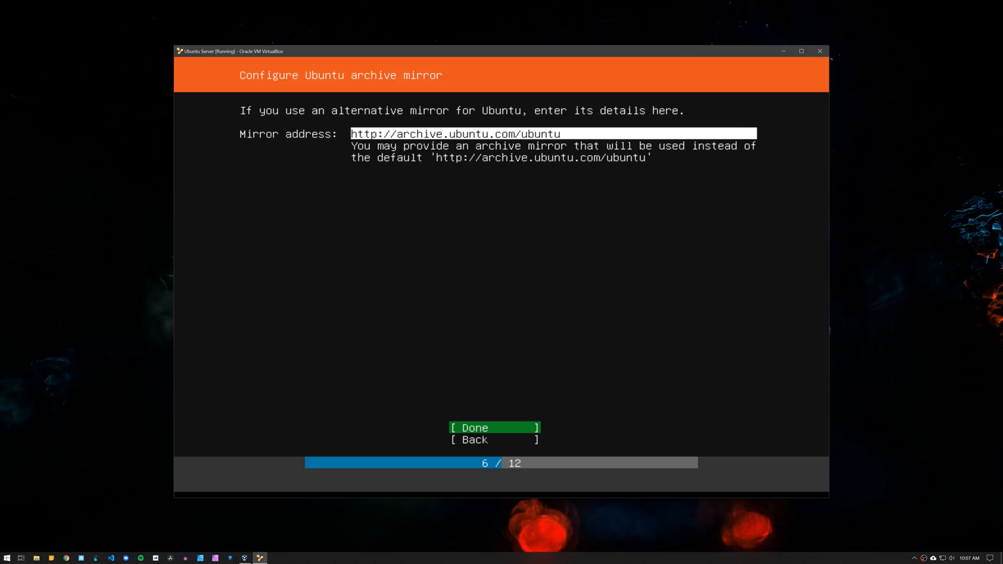
click(495, 427)
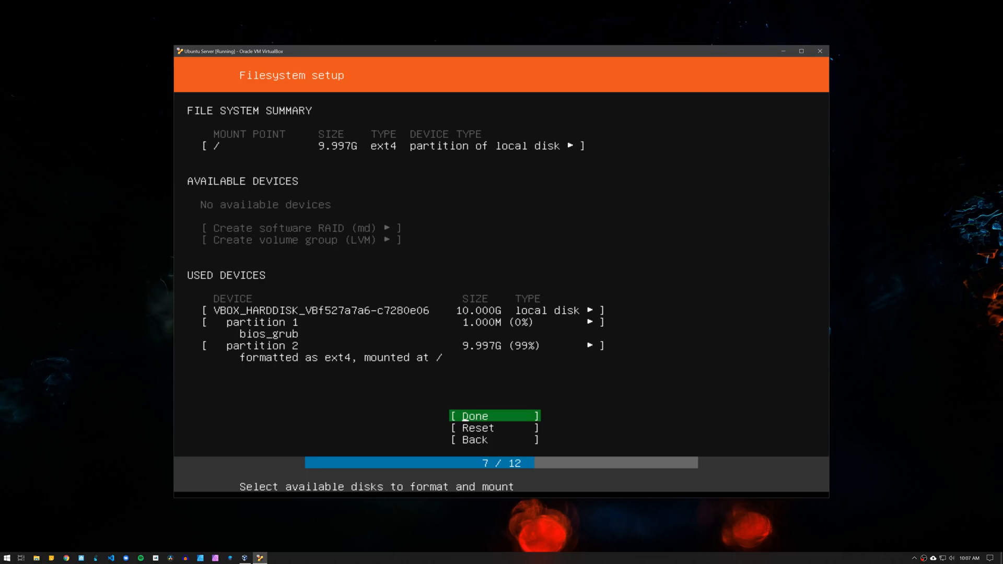
click(474, 416)
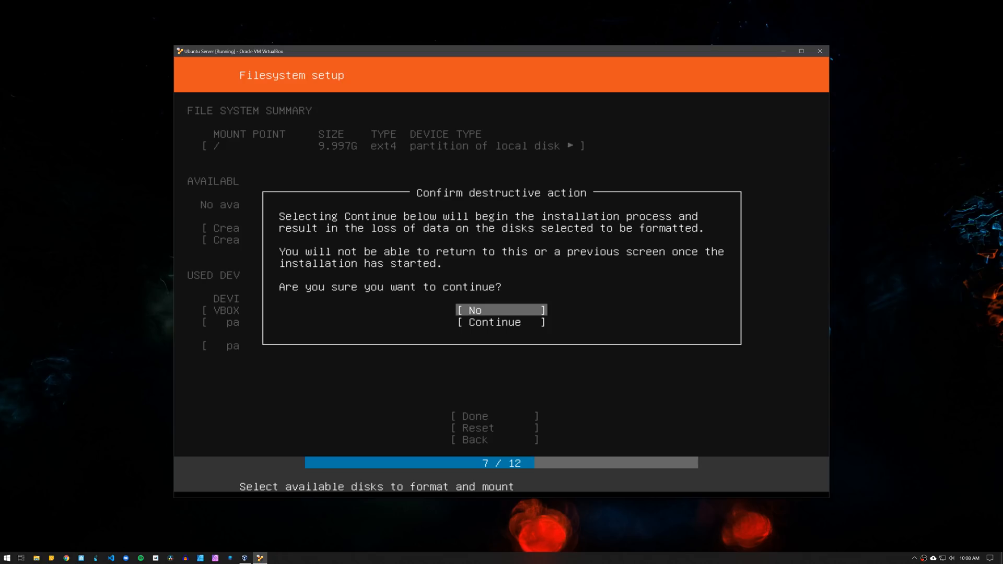
click(497, 321)
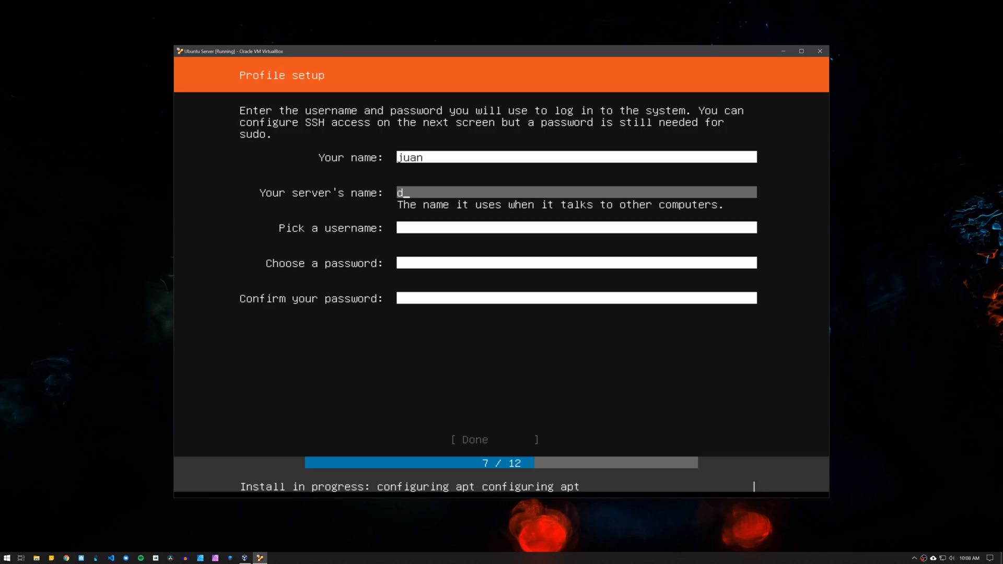
Enter server name dev with the username and password and submit the profile.
text(ev)
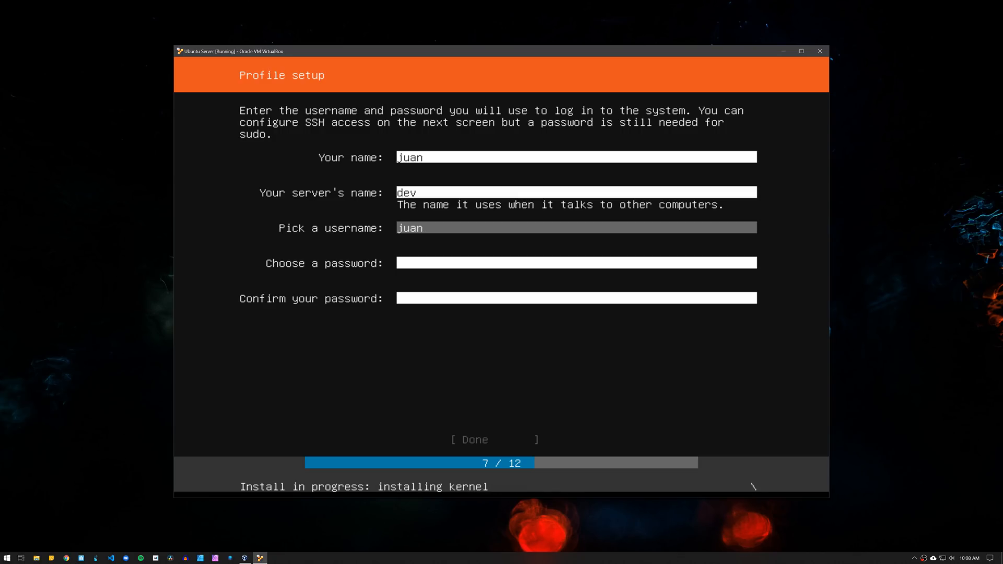
text(***)
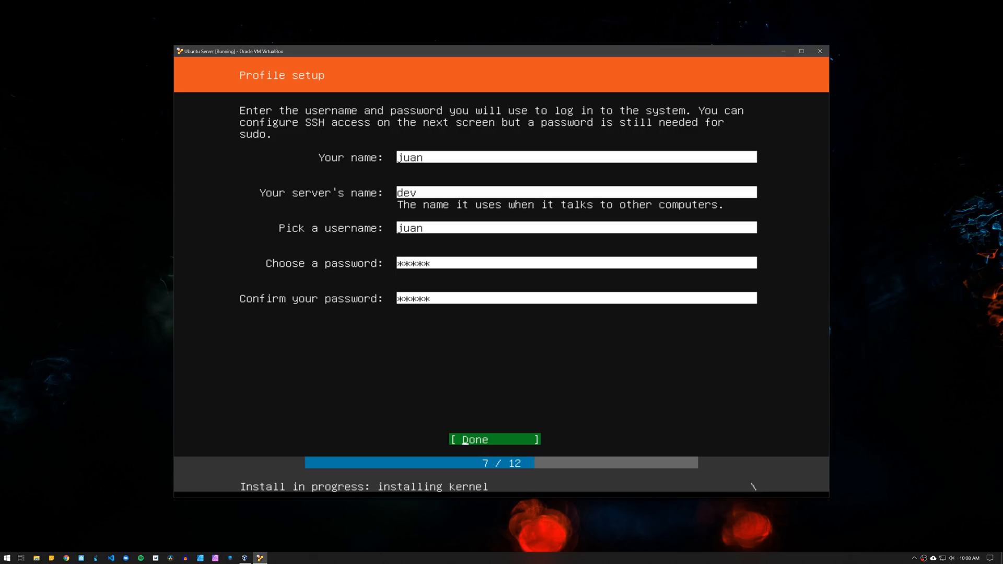
click(495, 439)
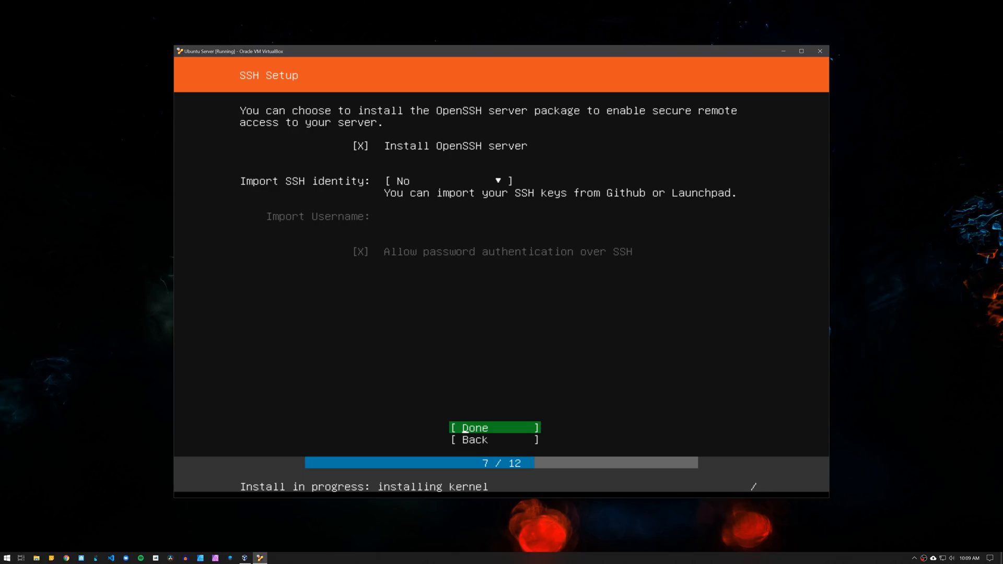
Install the OpenSSH server, reboot the new server and continue past the remove-media prompt.
click(495, 427)
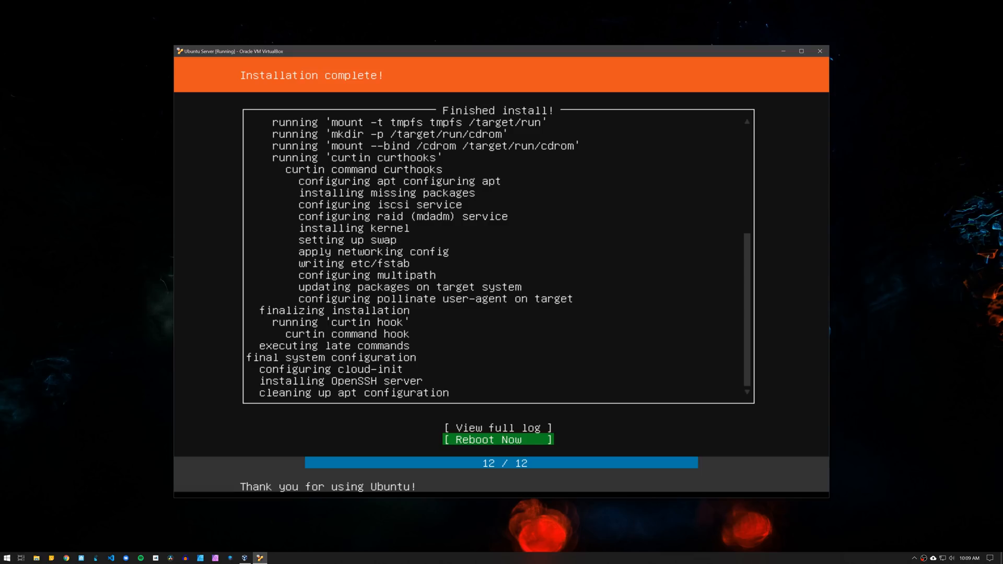
click(497, 439)
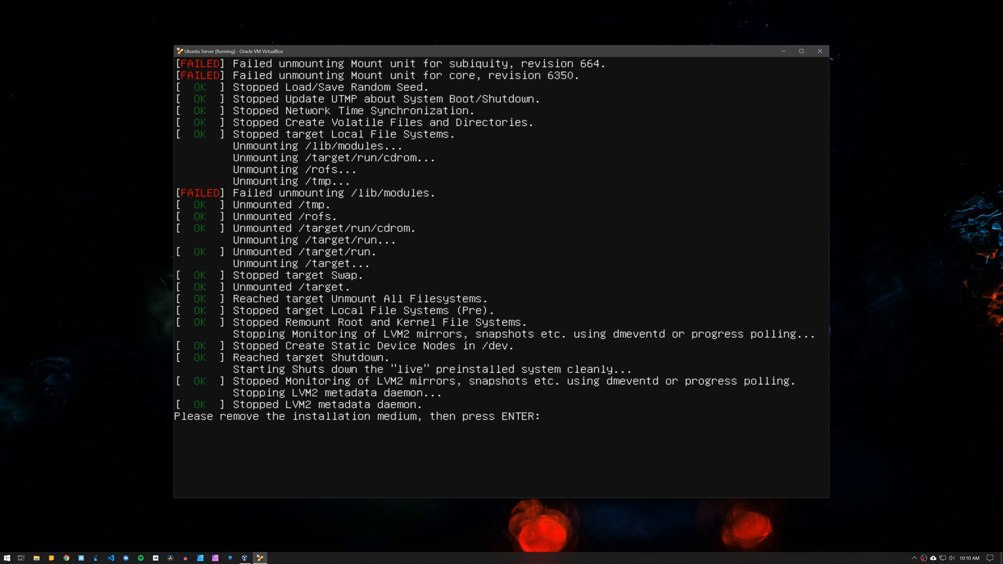
key(enter)
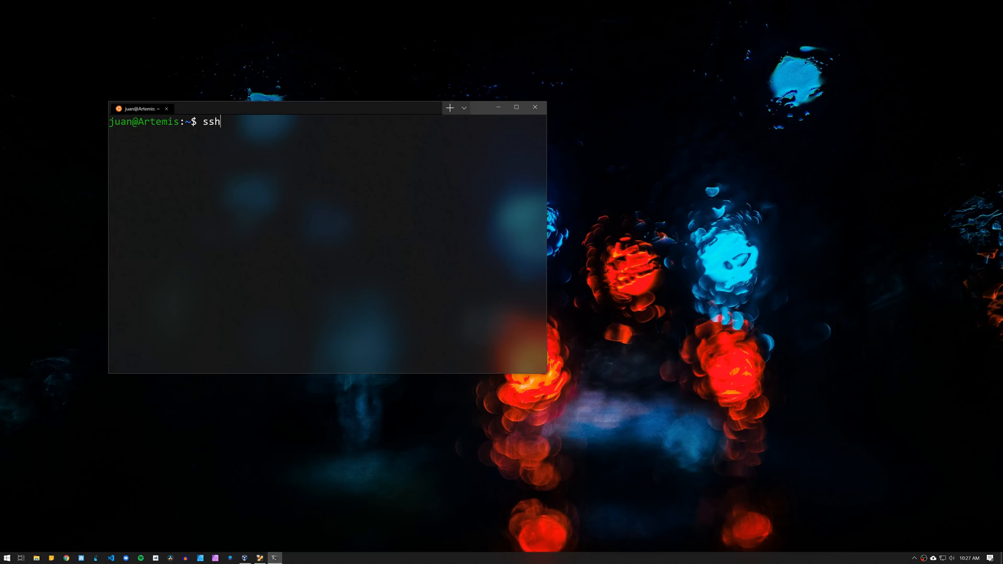
text(jua)
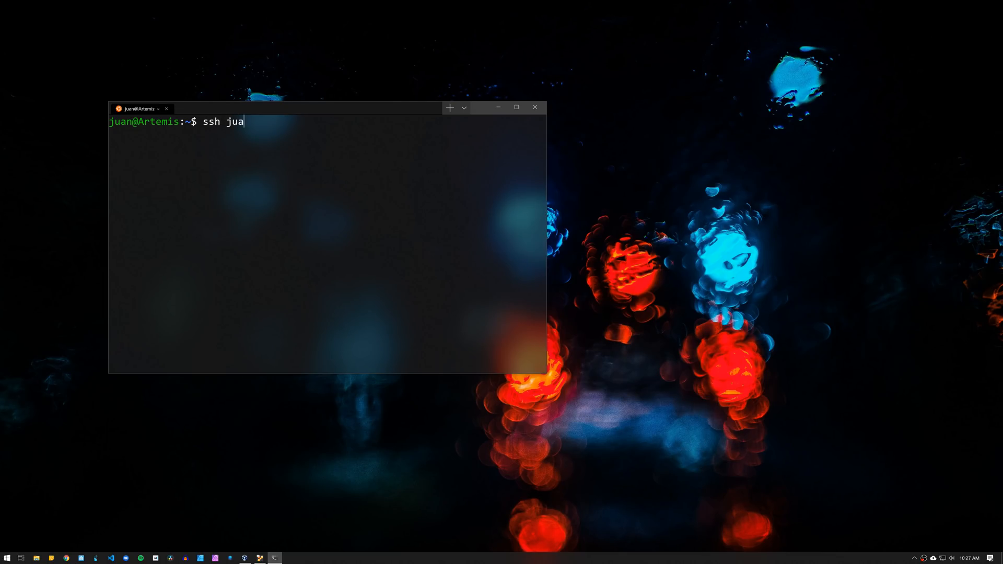
text(n@1)
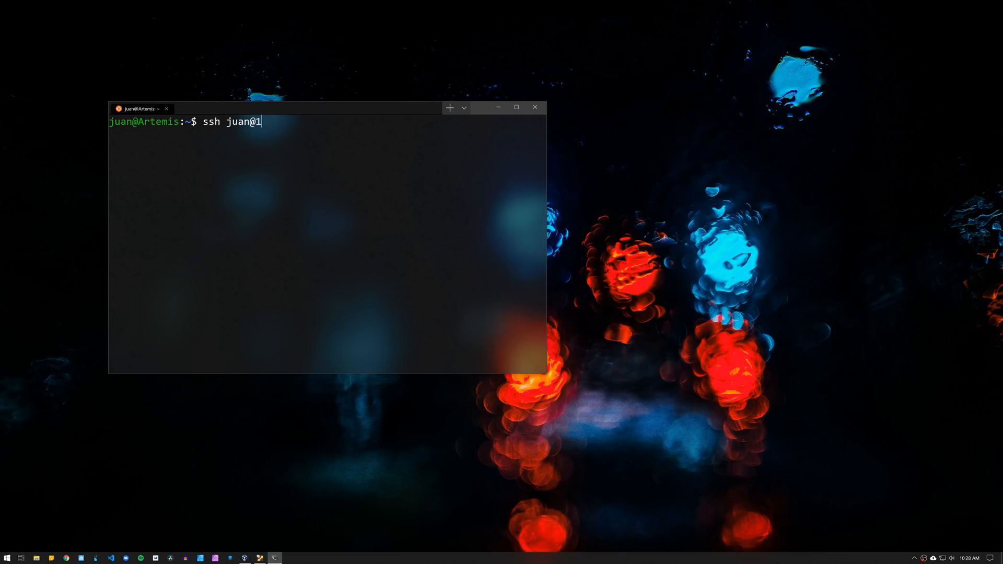
text(92.168.56.106)
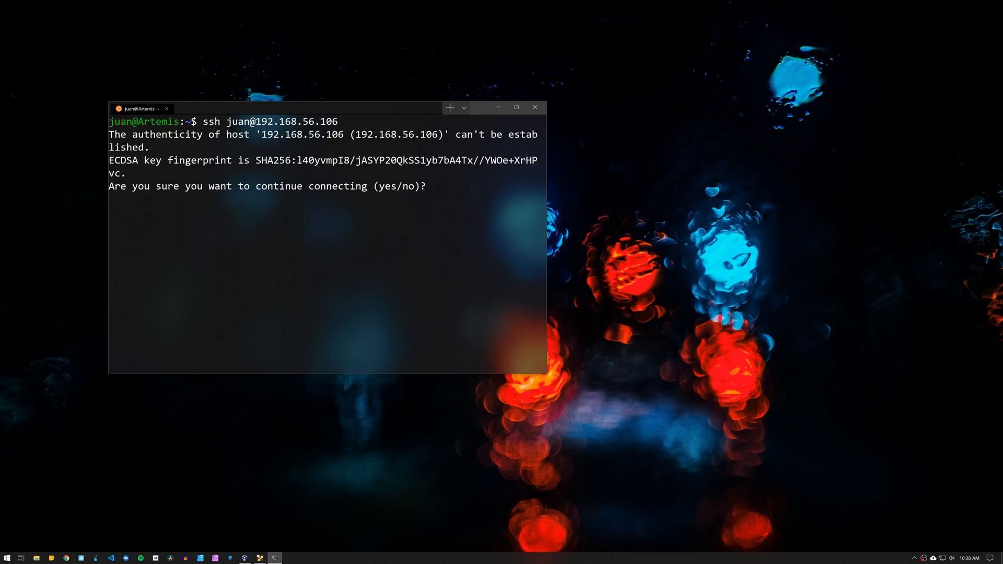
text(yes)
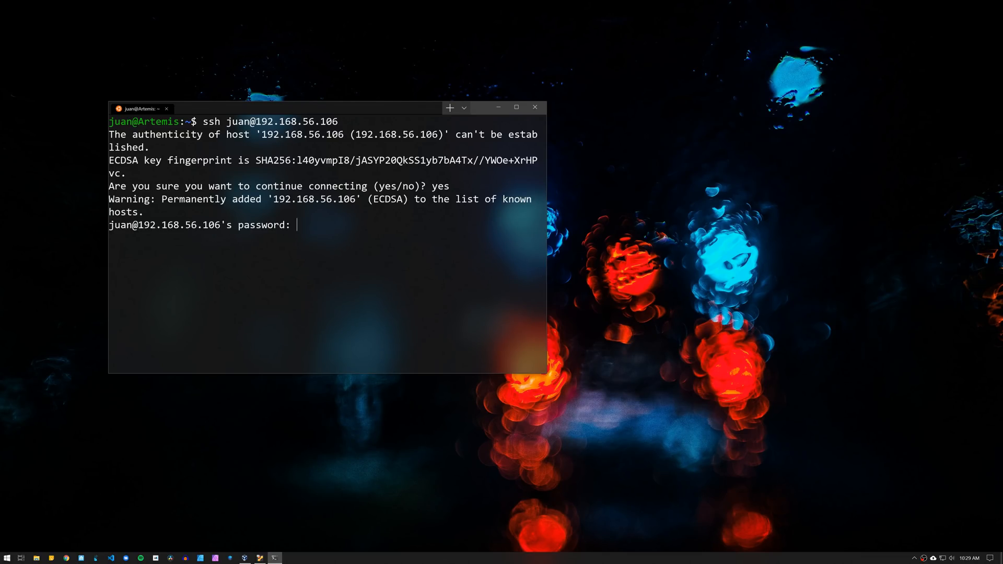
key(Enter)
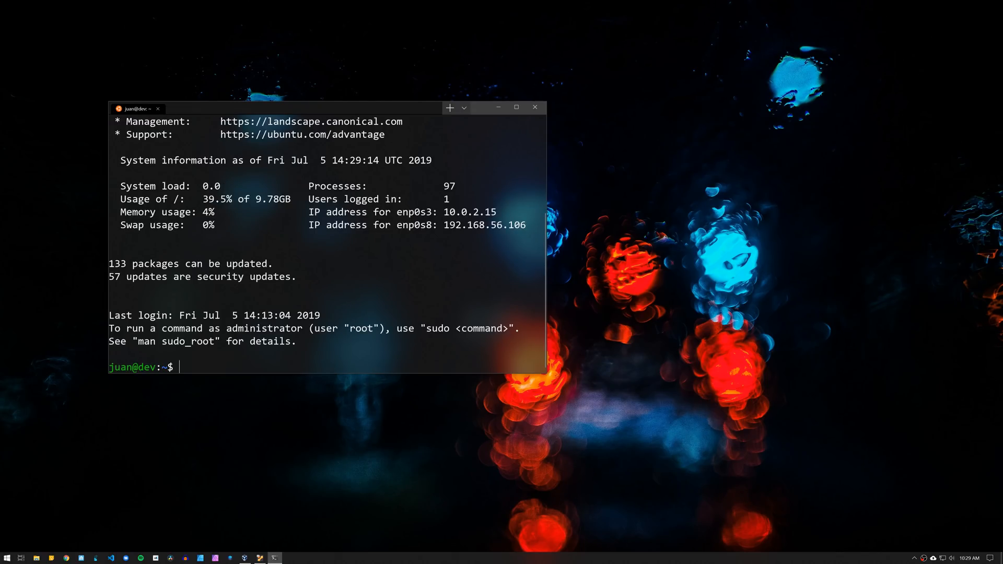
Run sudo apt-get update then sudo apt-get upgrade, confirming the 140-package upgrade with y.
text(sudo)
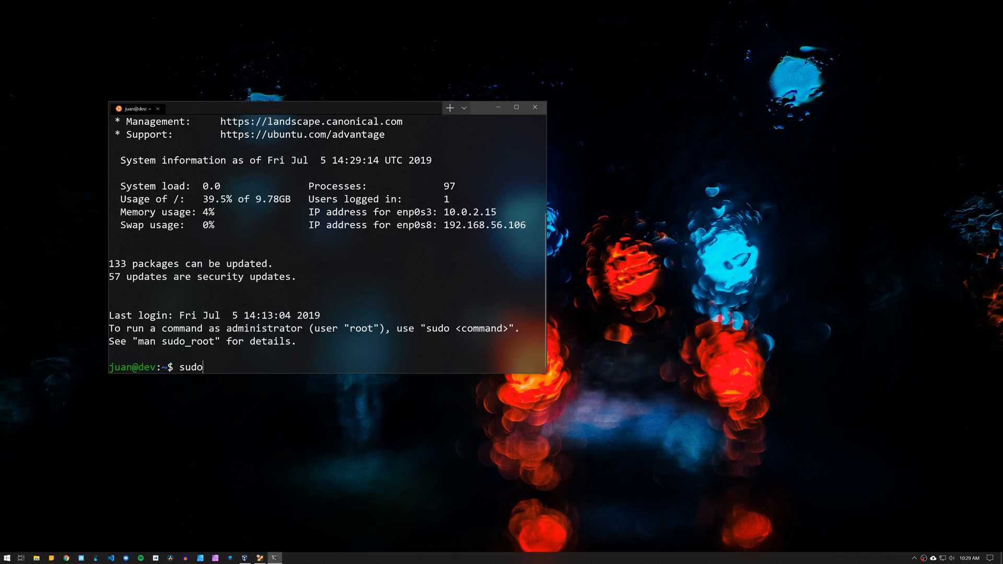
text(apt-get update)
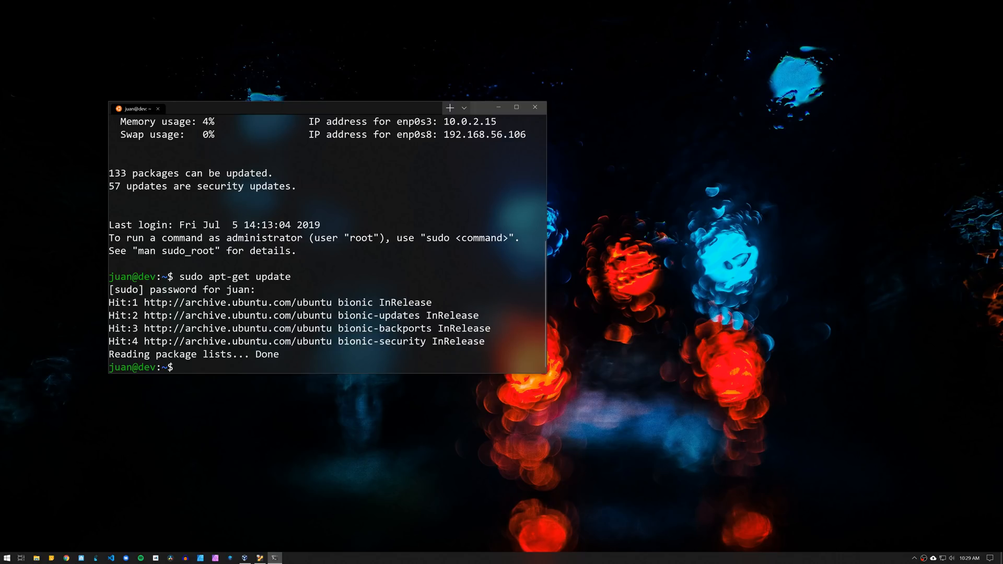
text(sudo apt-get upda)
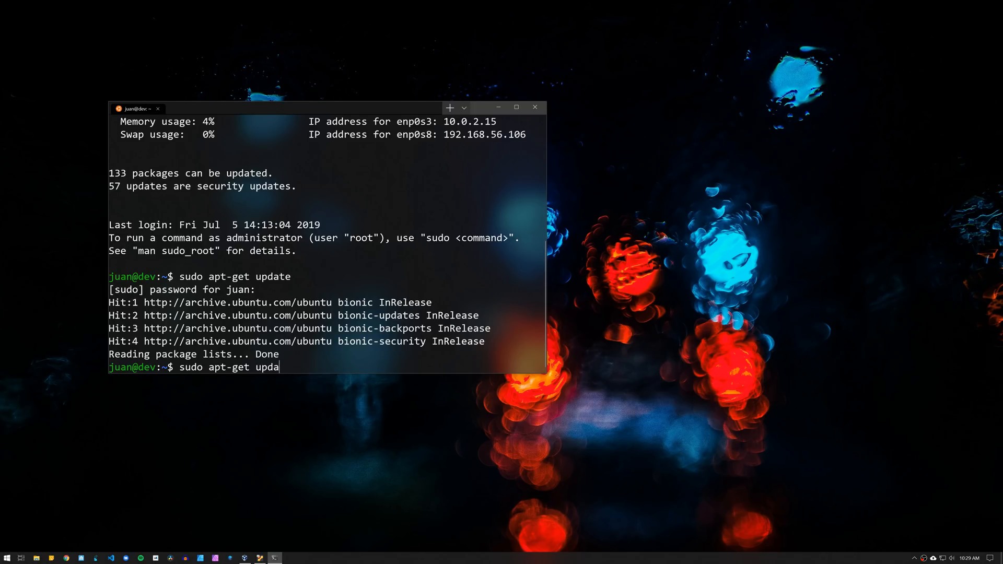
text(grade)
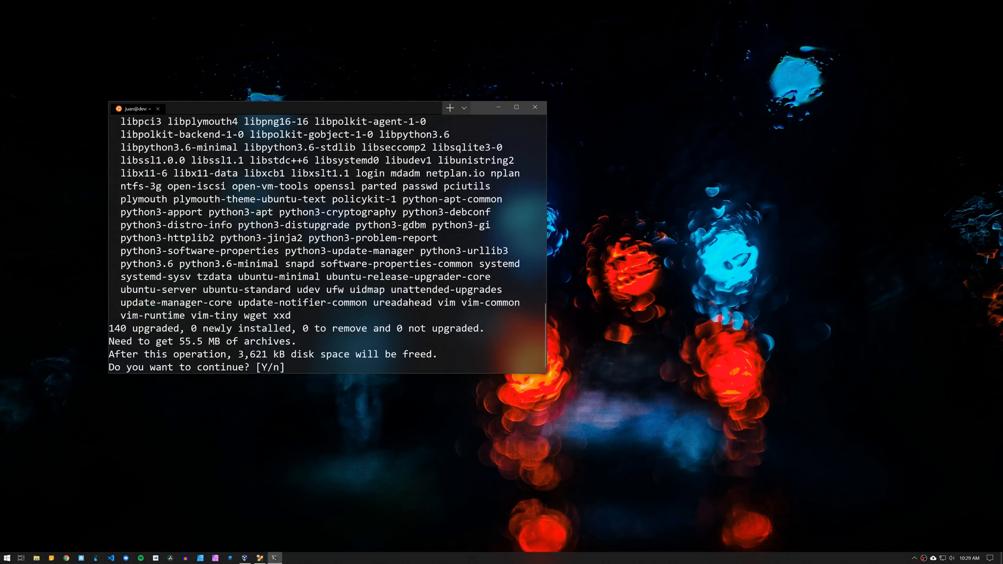
text(y)
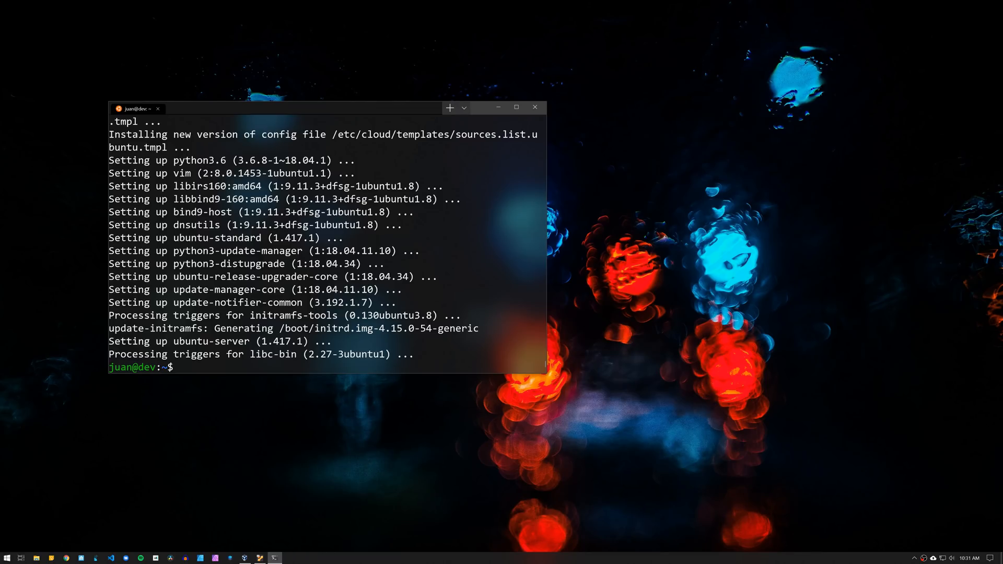
text(clear)
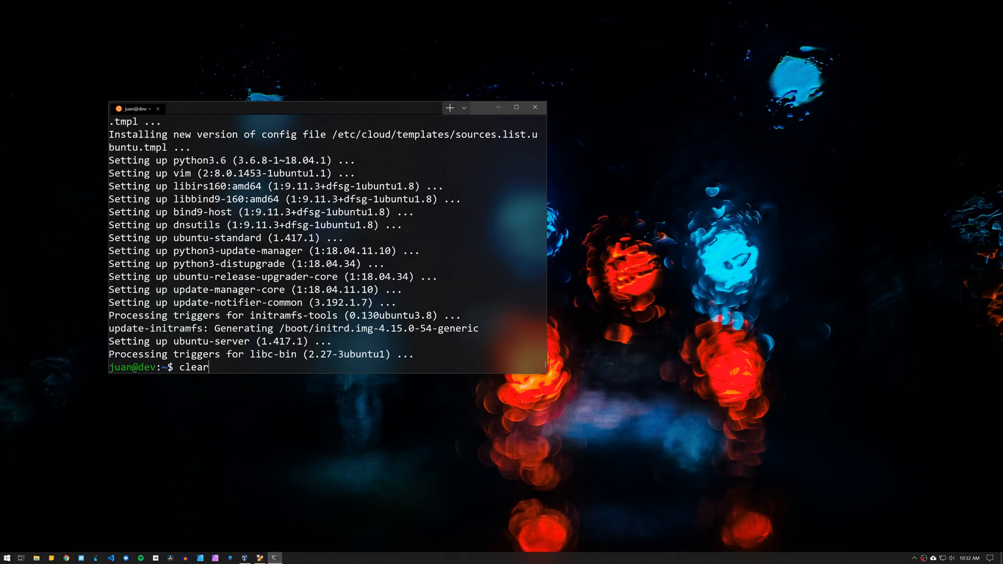
From a sudo -i root shell, install apt-transport-https, ca-certificates, curl, gnupg-agent and software-properties-common.
key(Return)
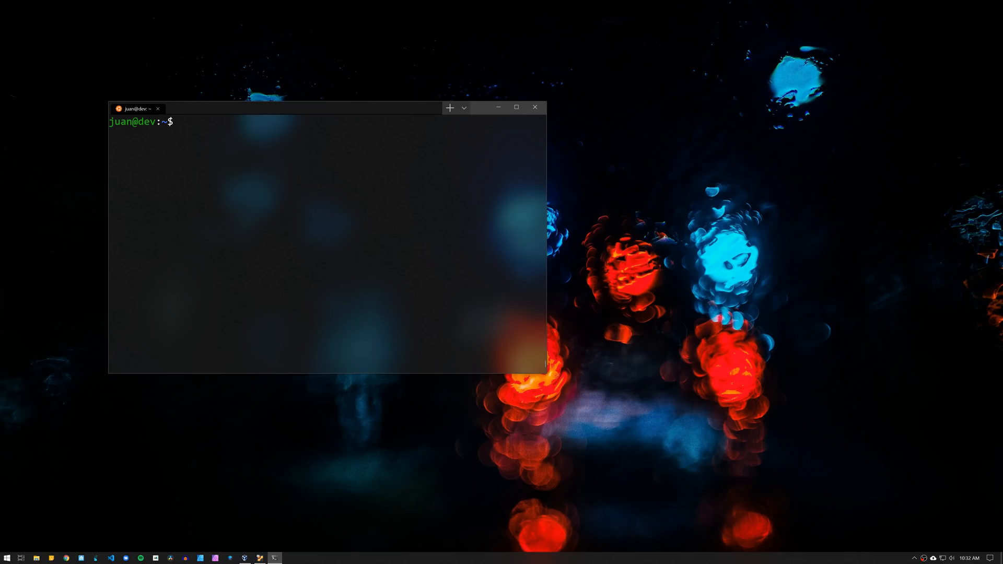
text(sudo -)
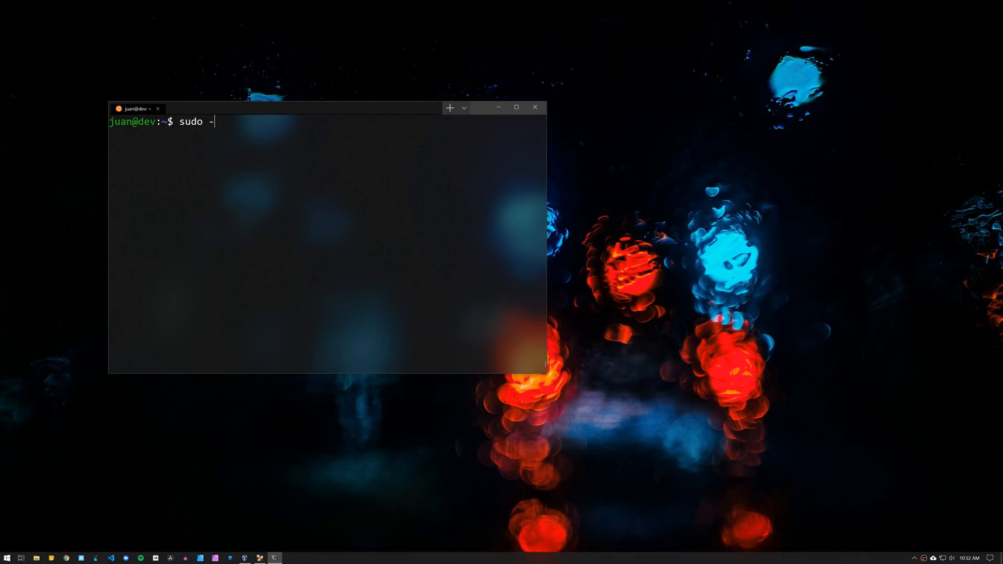
text(i)
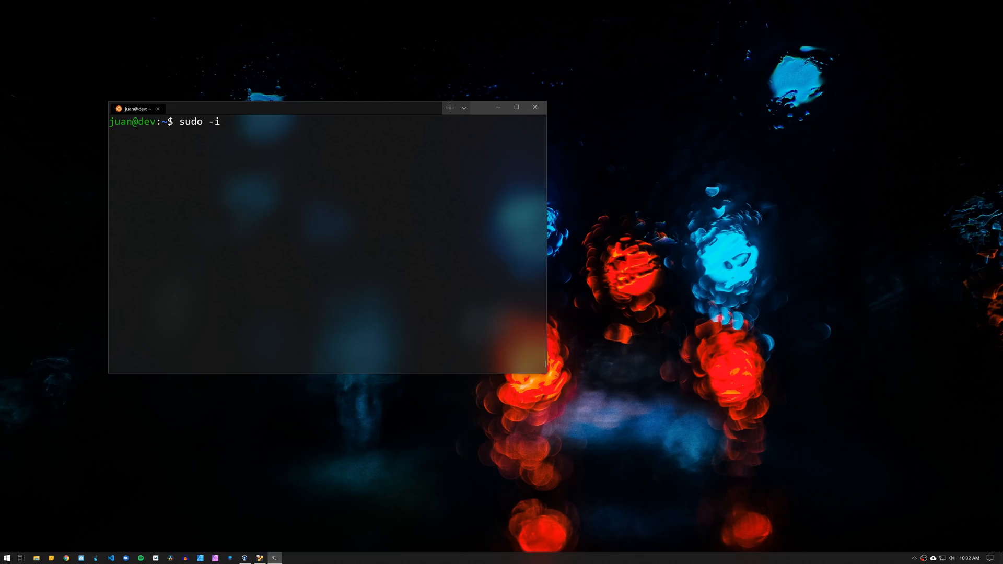
text(sudo apt-get install \)
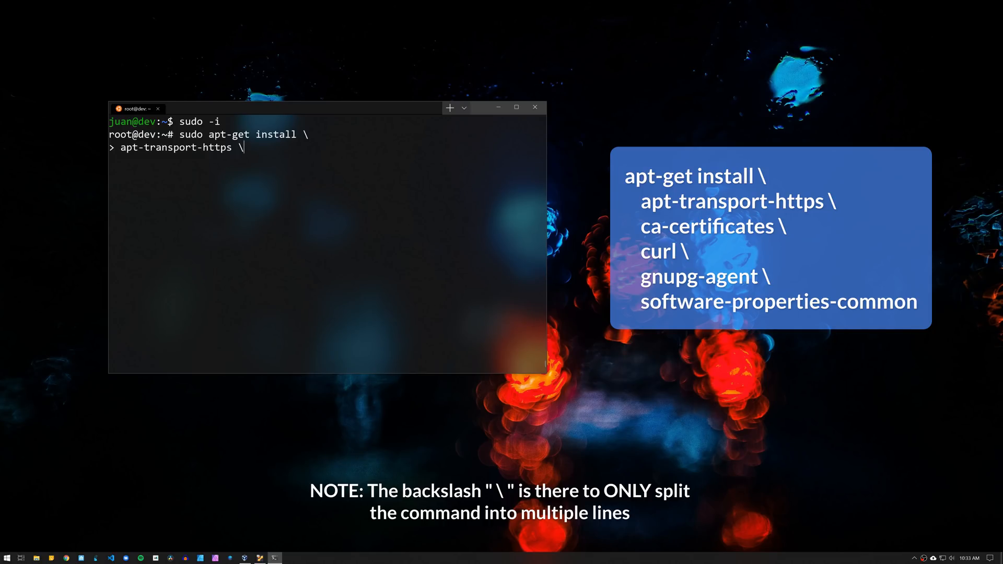
text(ca-certificates \)
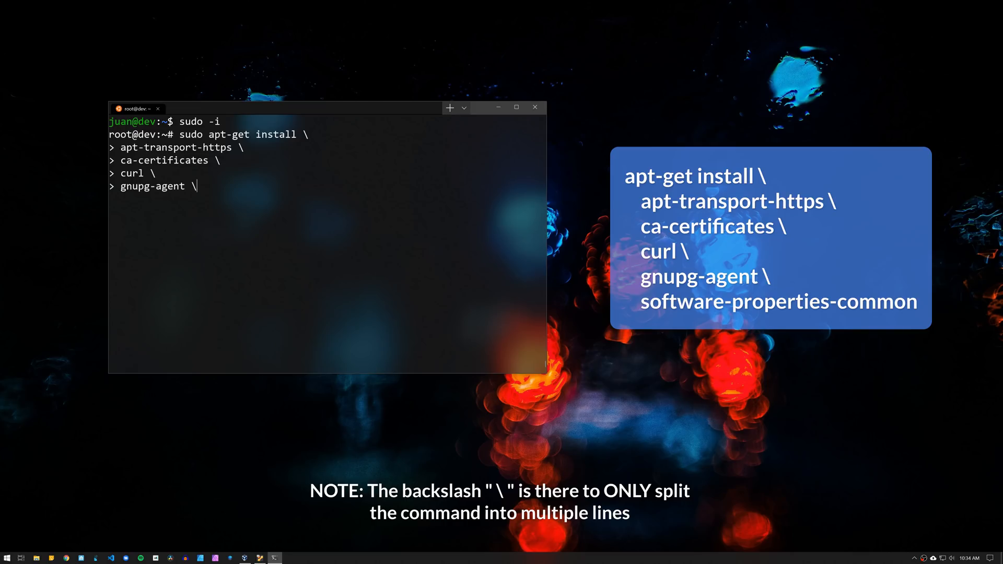
text(software-properties-common)
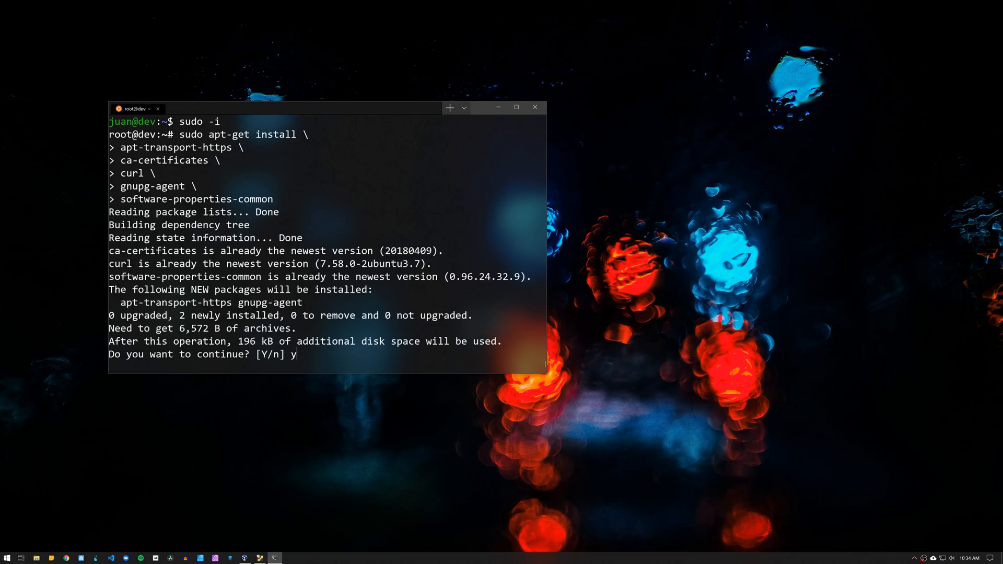
key(enter)
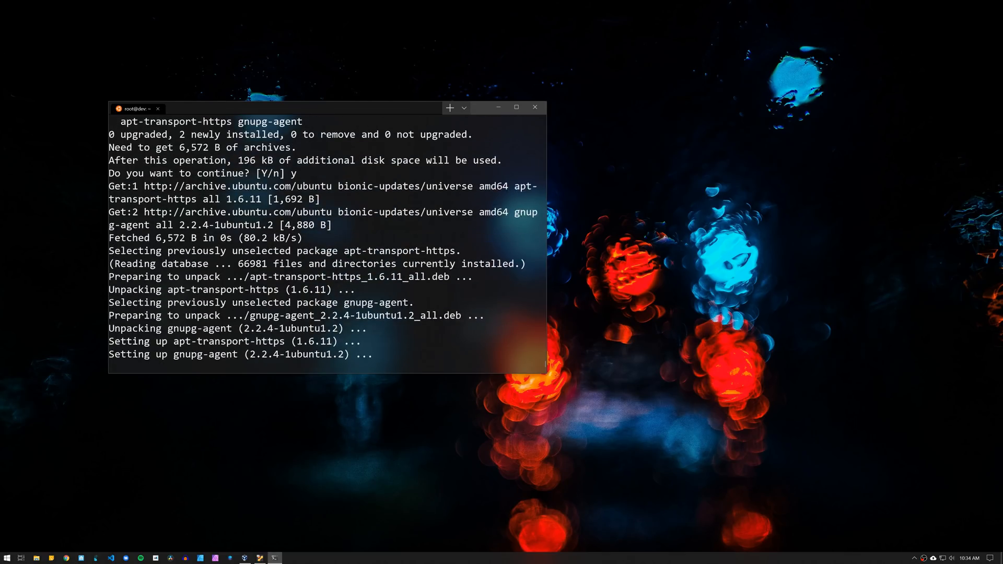
text(cle)
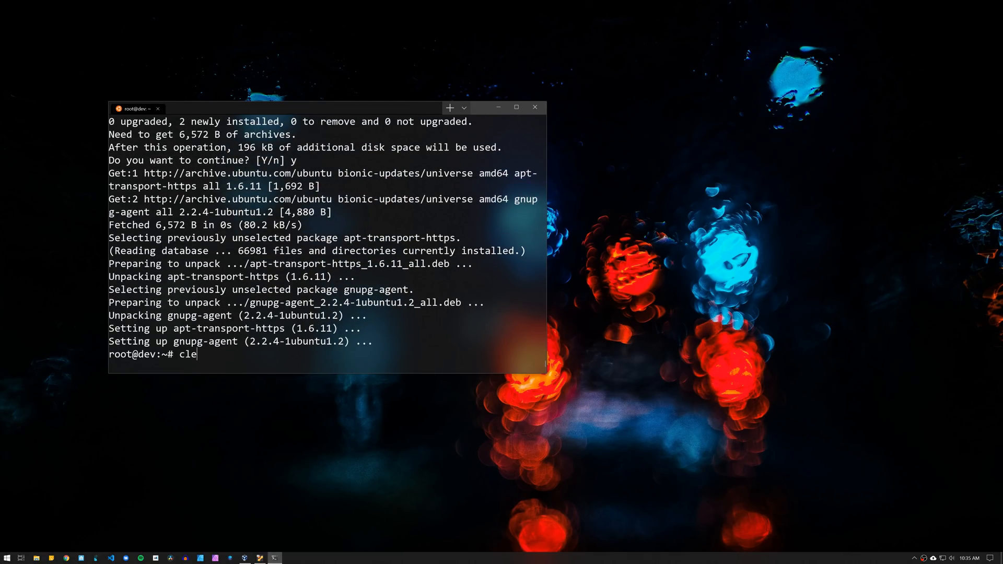
Add Docker's GPG key via curl from download.docker.com and add the Docker stable apt repository.
key(Enter)
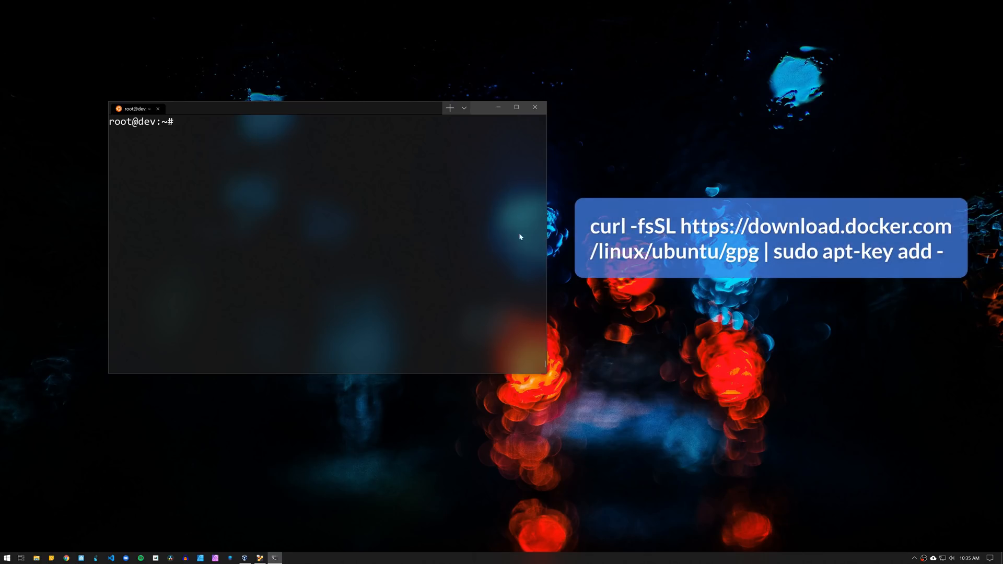
text(curl -fsSL https://download.docker.com/linux/ubuntu/gpg | sudo apt-key add -)
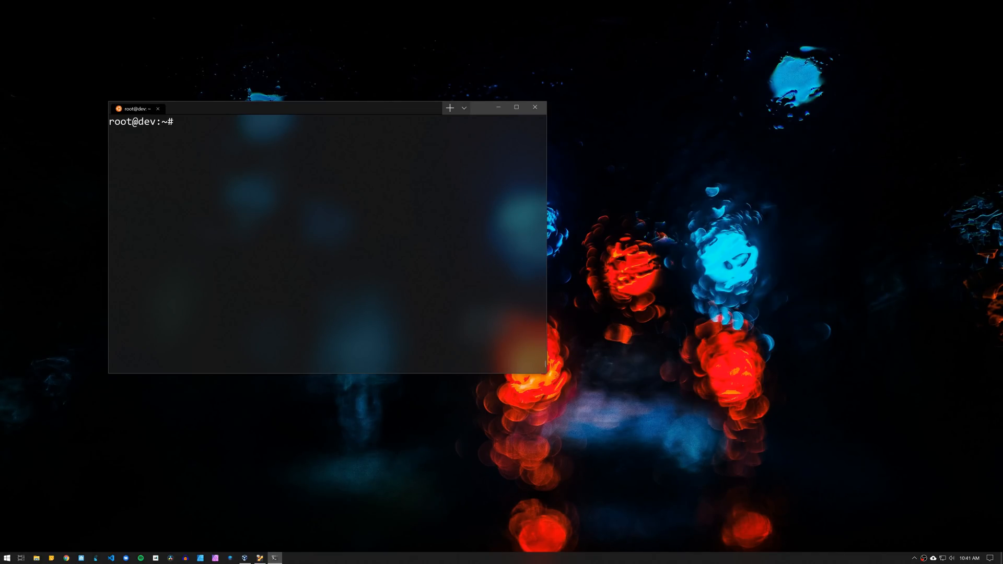
text(add-apt-repository)
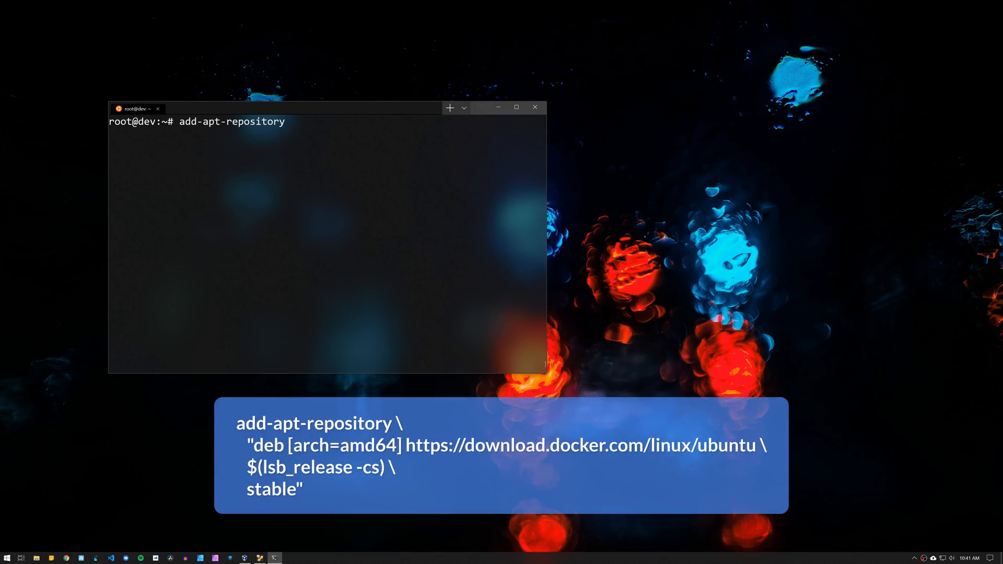
text(\)
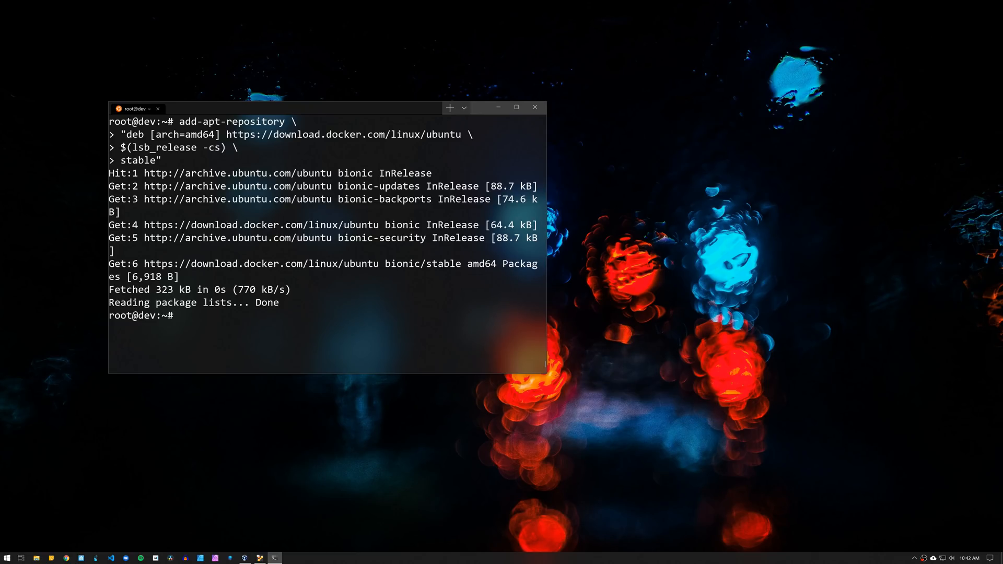
Install docker-ce, docker-ce-cli and containerd.io, run hello-world, and enable Docker at boot with systemctl.
text(apt-get install docker-ce docker-ce-cli containerd.io)
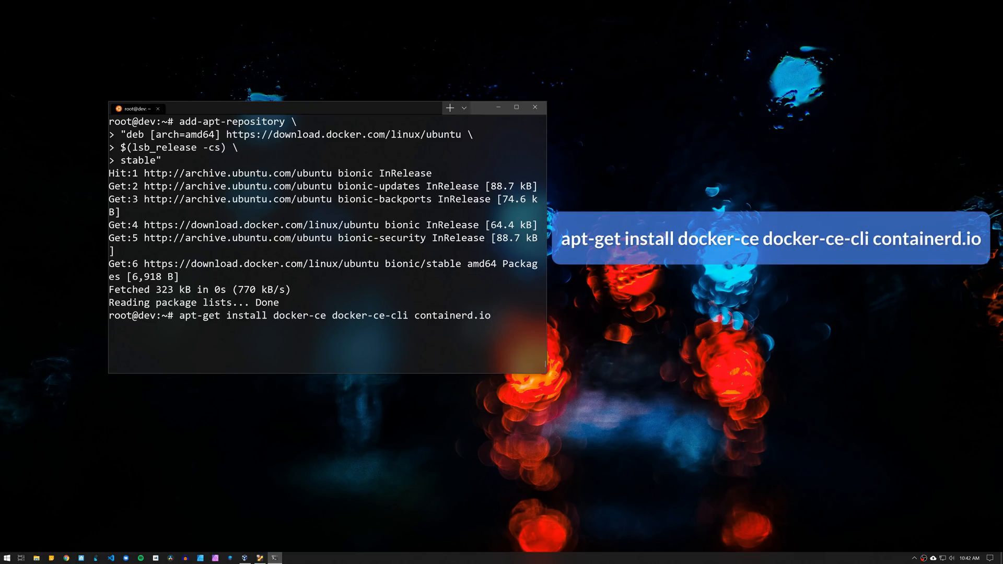
key(Return)
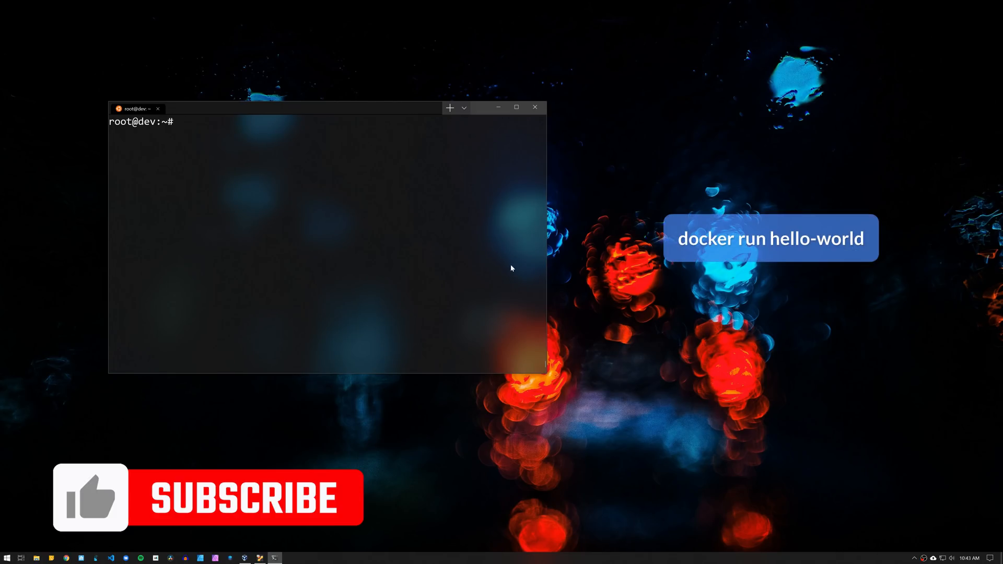
text(docker run hello-world)
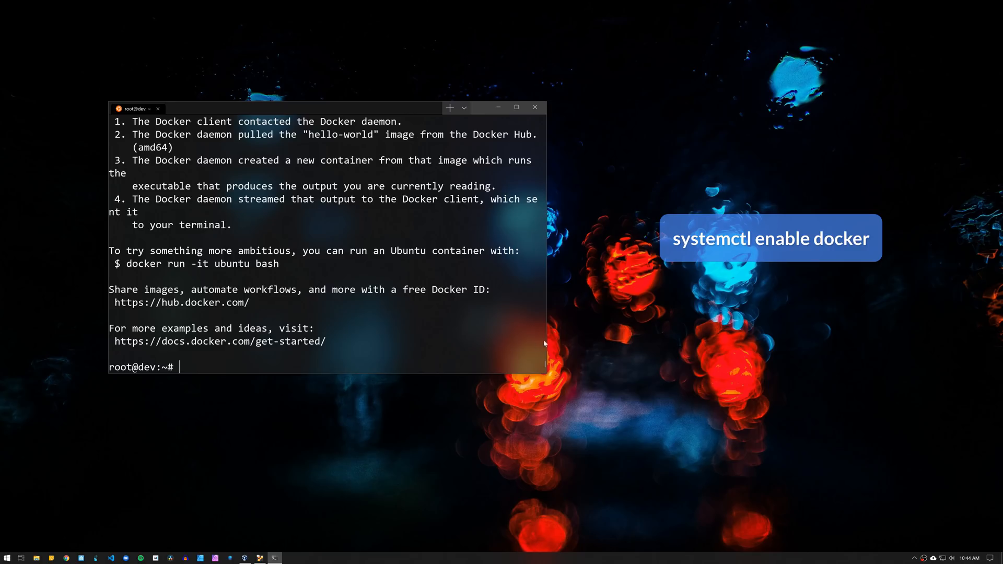
text(systemctl enable docker)
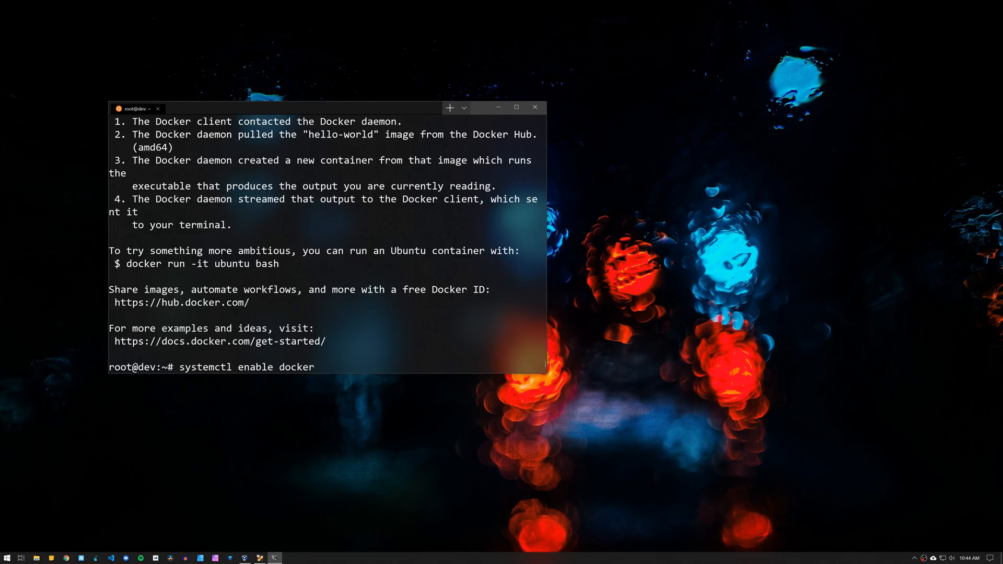
key(Return)
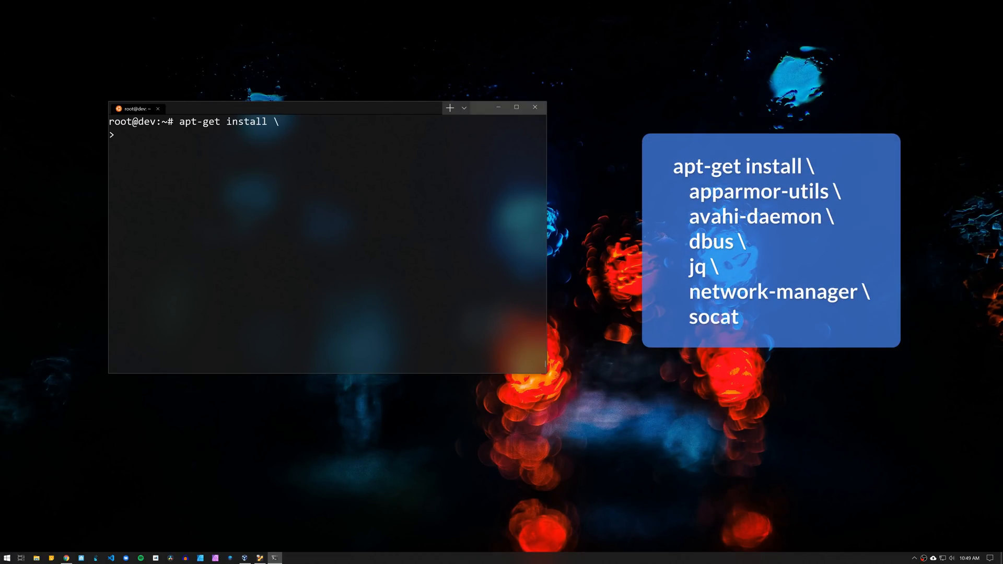
Install apparmor-utils, avahi-daemon, dbus, jq, network-manager and socat, then clear the terminal.
text(apparmor-utils \)
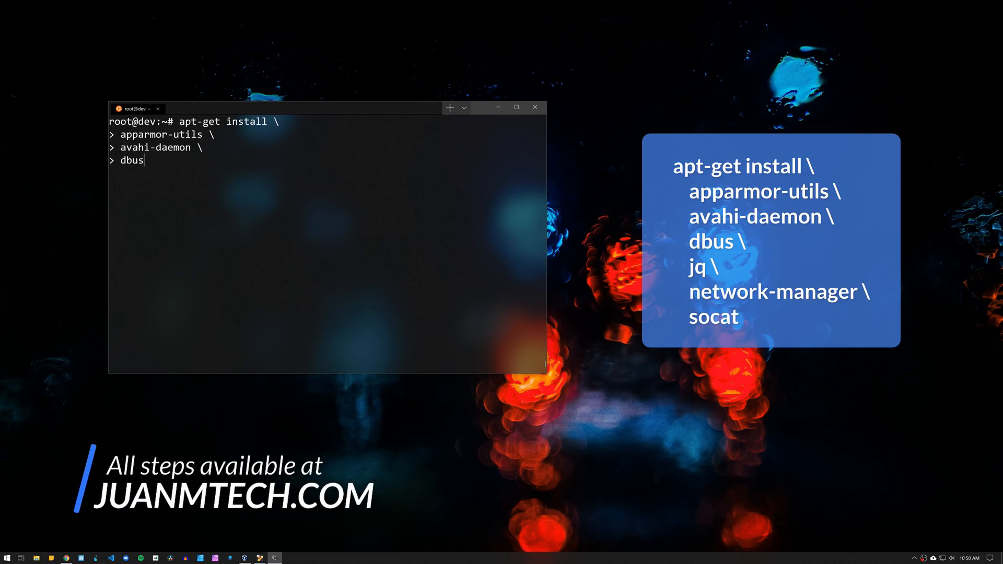
text(\)
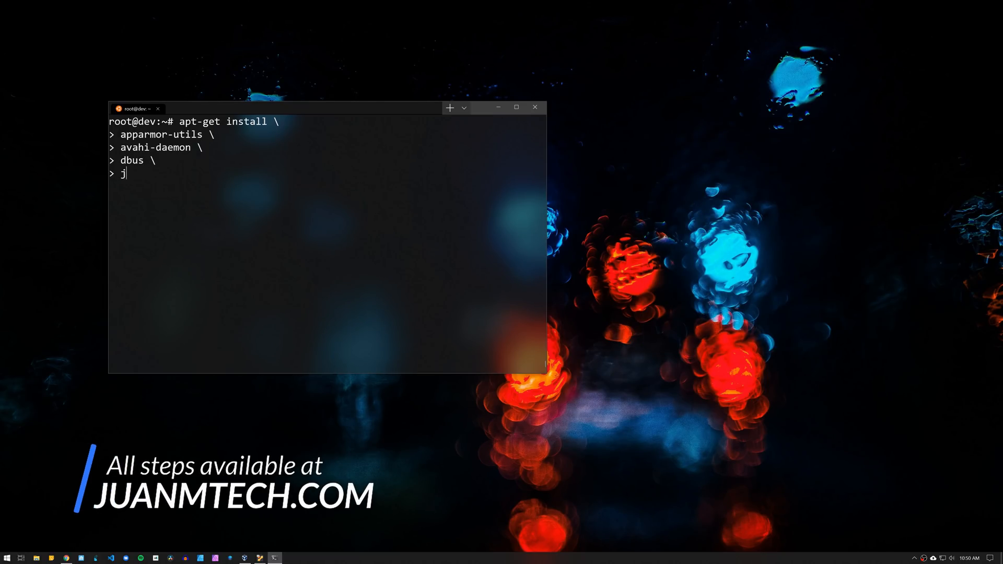
text(q \)
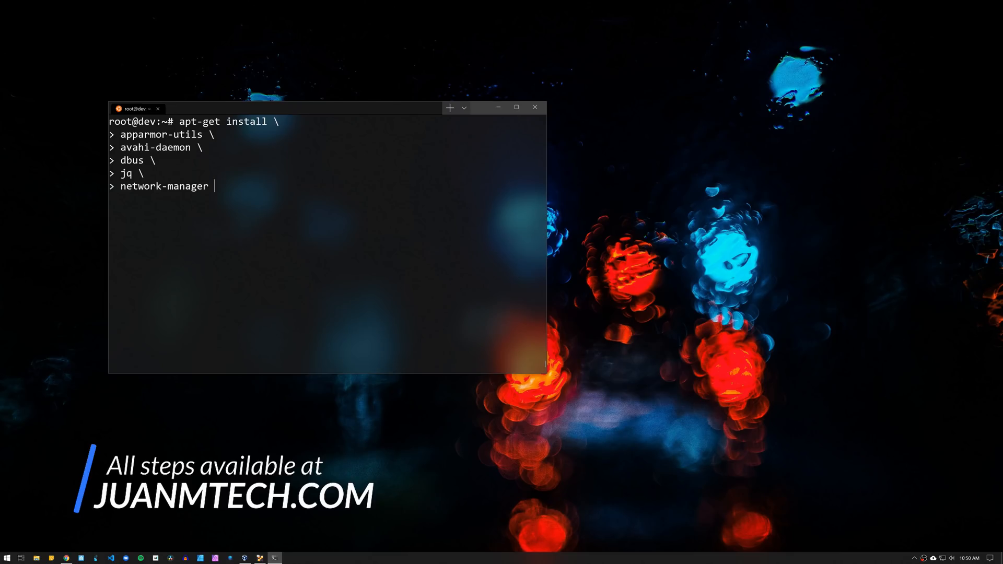
text(socat)
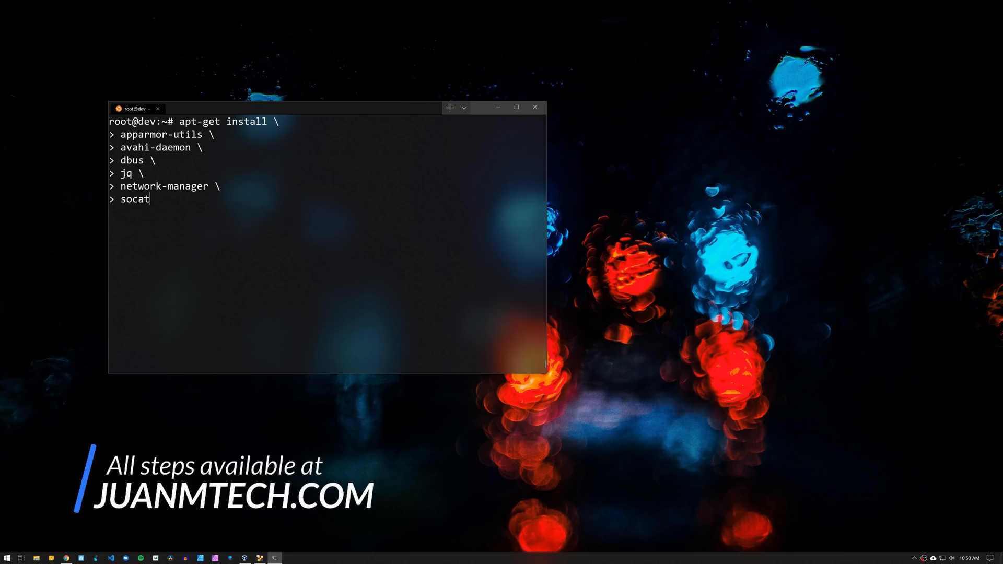
key(Enter)
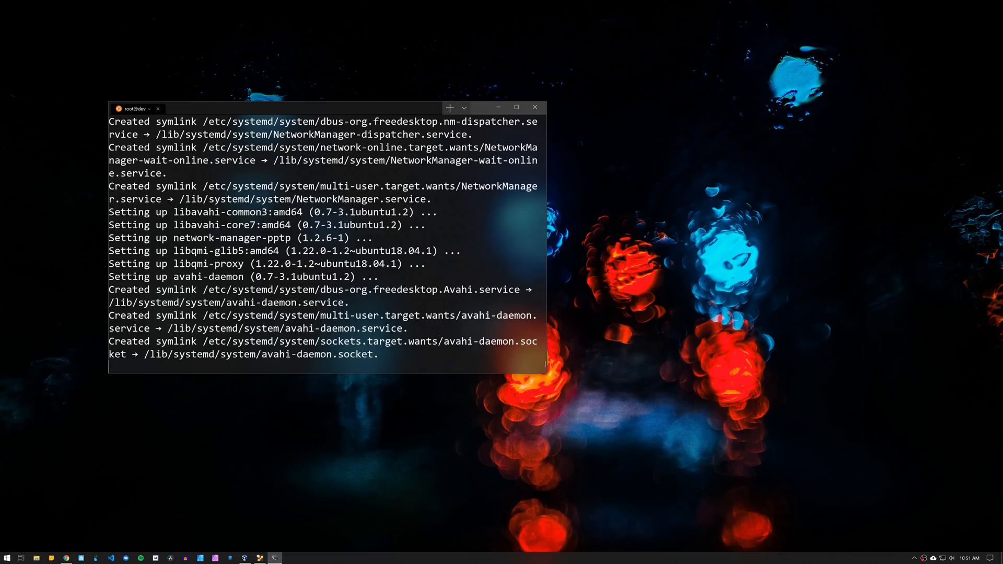
text(cle)
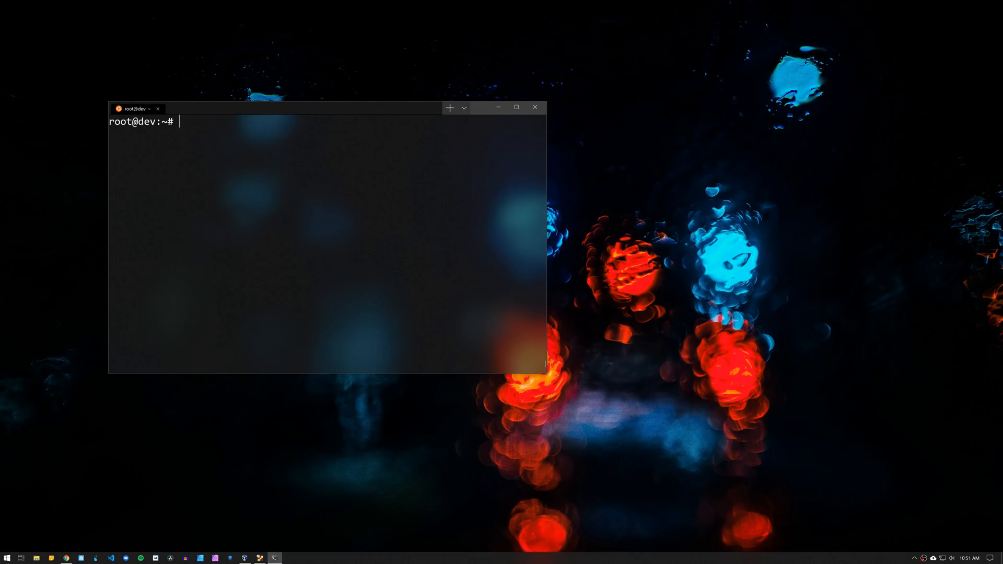
Run the hassio_install.sh script from GitHub via curl -sL piped to bash.
text(curl -sL "https://raw.githubusercontent.com/home-assistant/hassio-installer/master/hassio_install.sh" | bash -s)
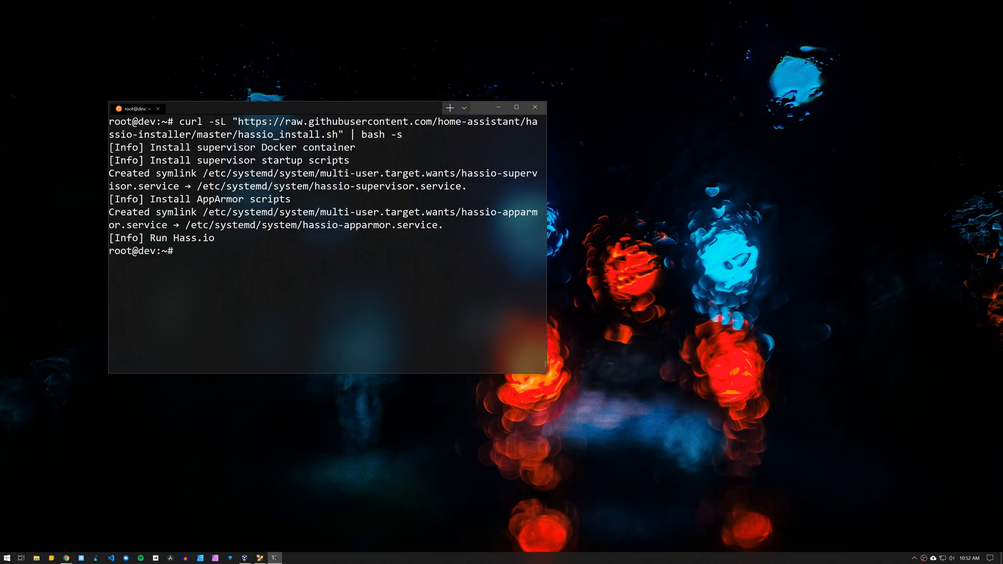
mouse_move(152, 502)
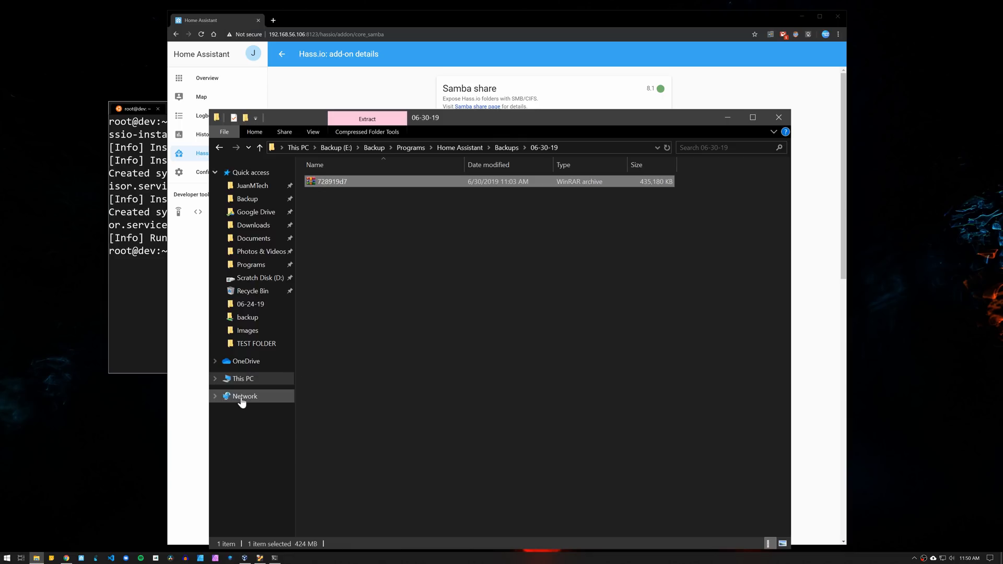
Browse Network to the DEV server's backup share and paste the backup archive there.
click(245, 396)
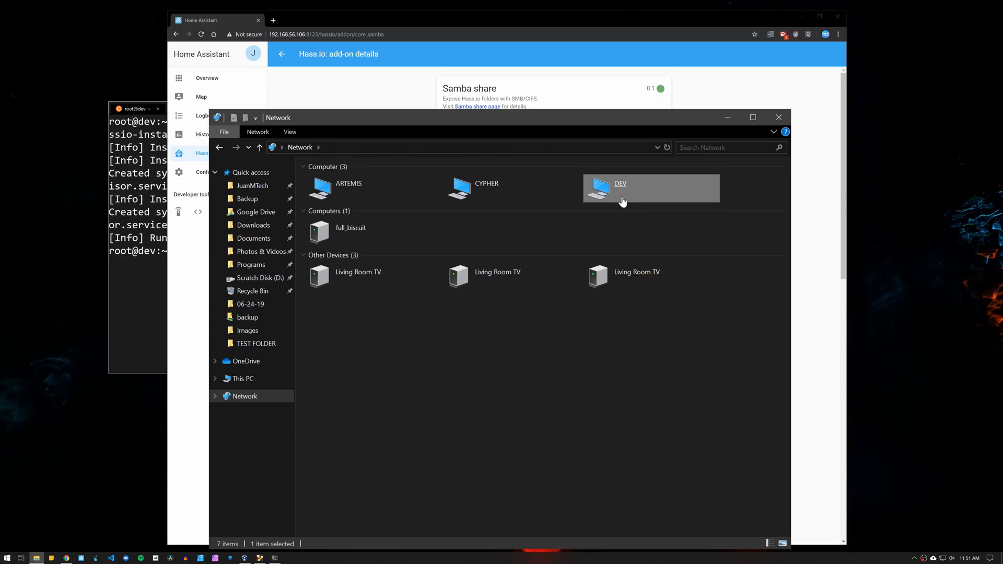
double_click(621, 188)
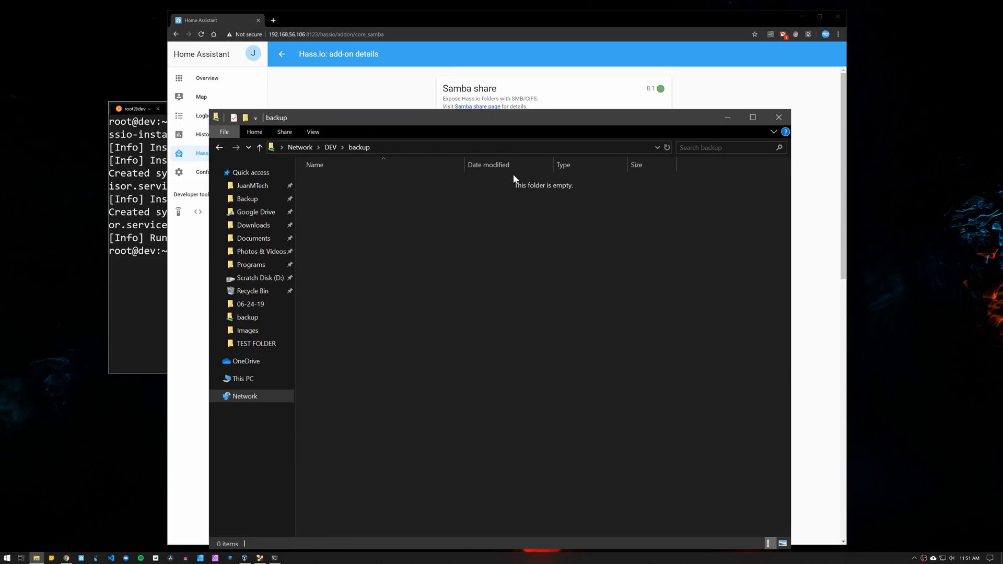
right_click(581, 304)
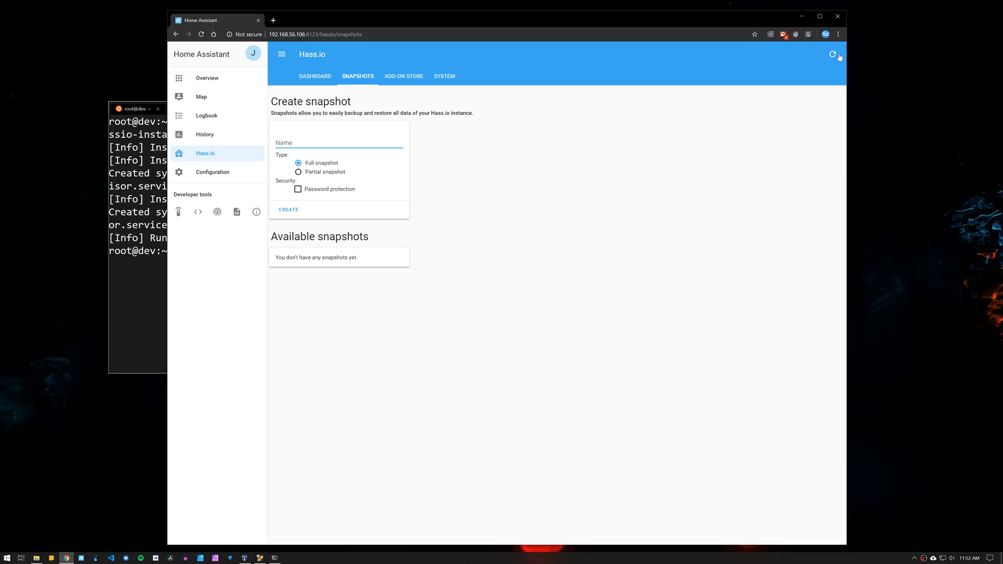
Refresh the Hass.io Snapshots list so the 06-30-19 Backup snapshot appears.
click(832, 55)
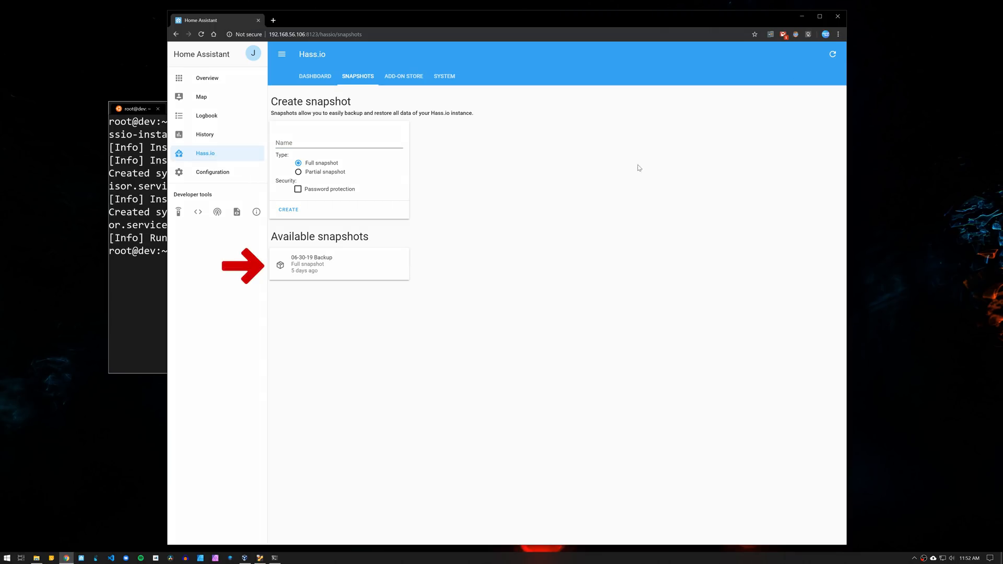
mouse_move(534, 274)
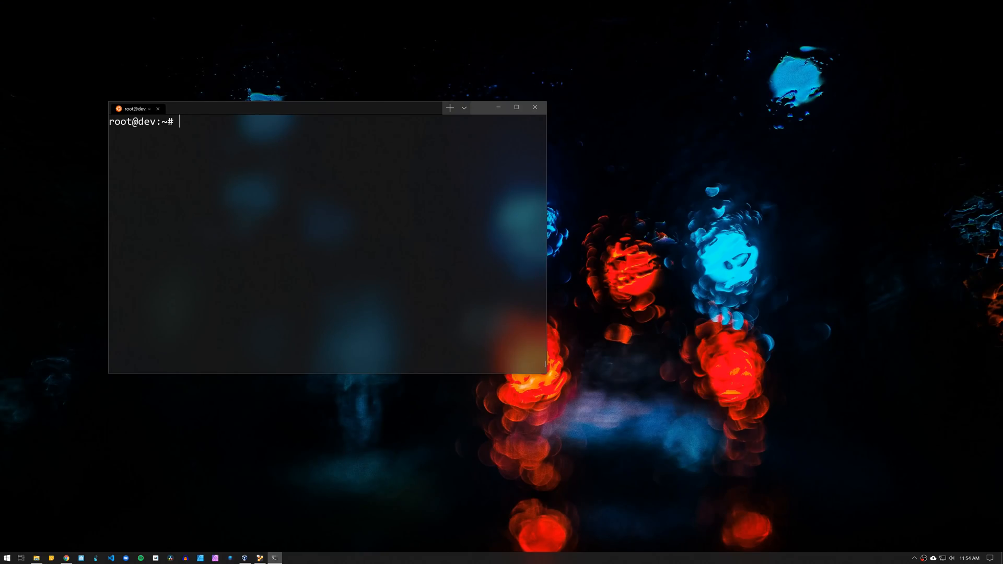
Create the portainer_data volume and start Portainer on port 9000 with docker.sock mounted.
text(docker volume create portainer_data)
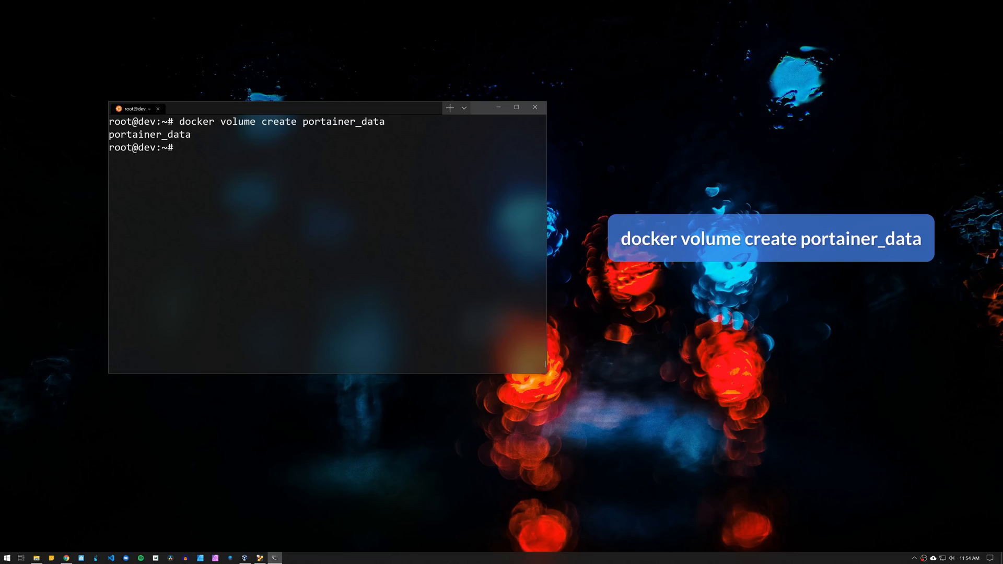
text(docker run -d -p 9000:9000 \)
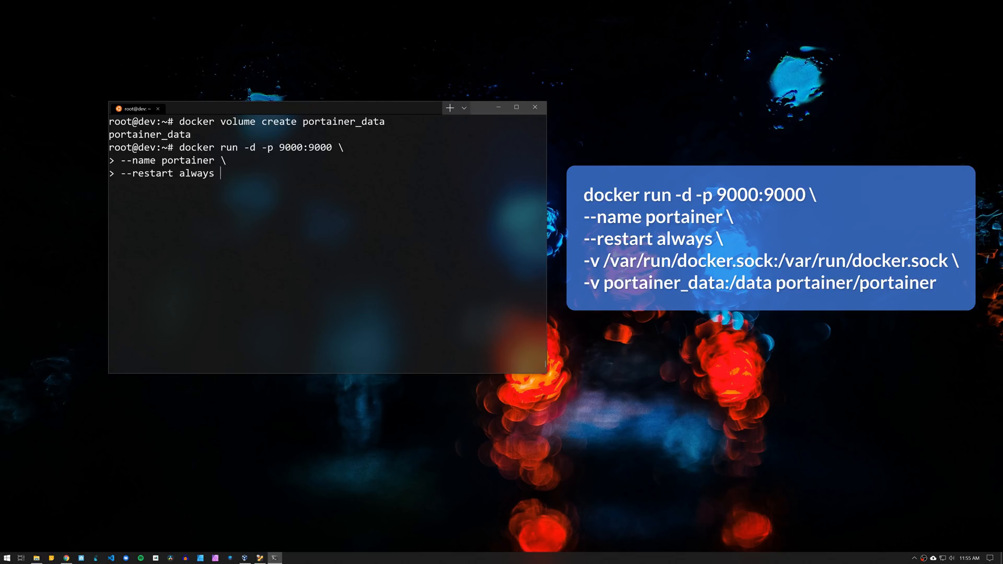
text(-v /var/run/docker.sock:/var/run/docker.sock \)
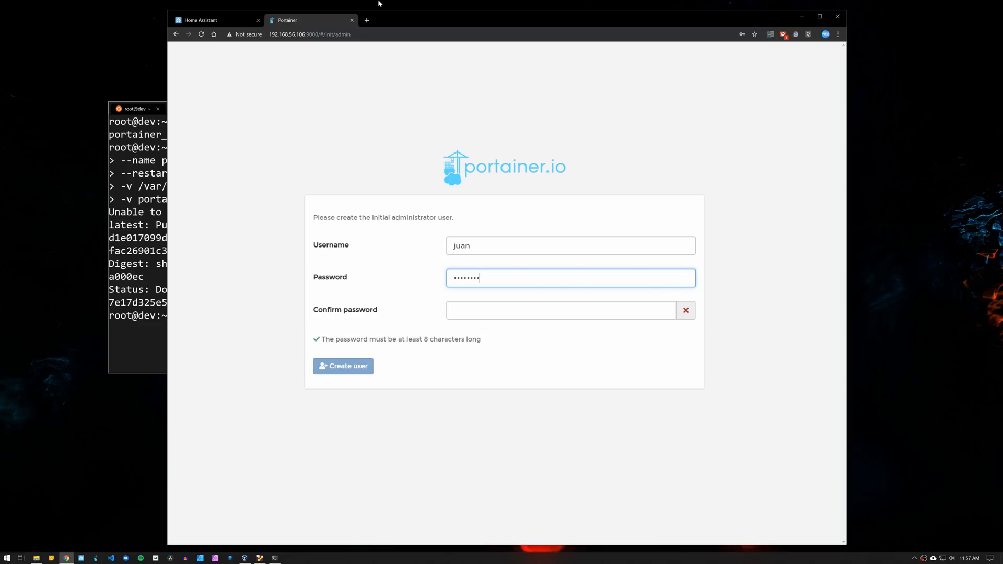
Create the Portainer administrator user and connect to the local Docker environment.
text(••••••••)
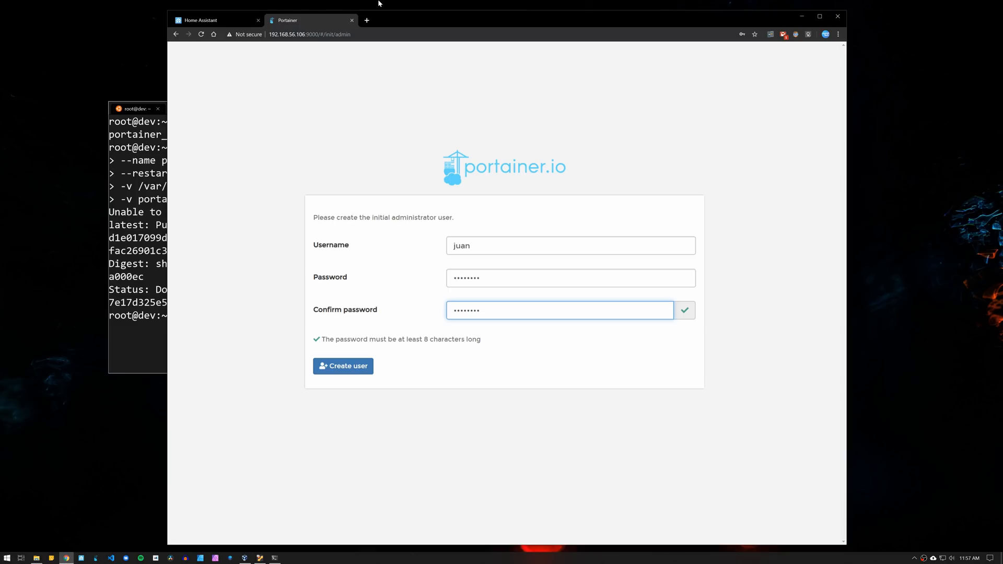
click(343, 367)
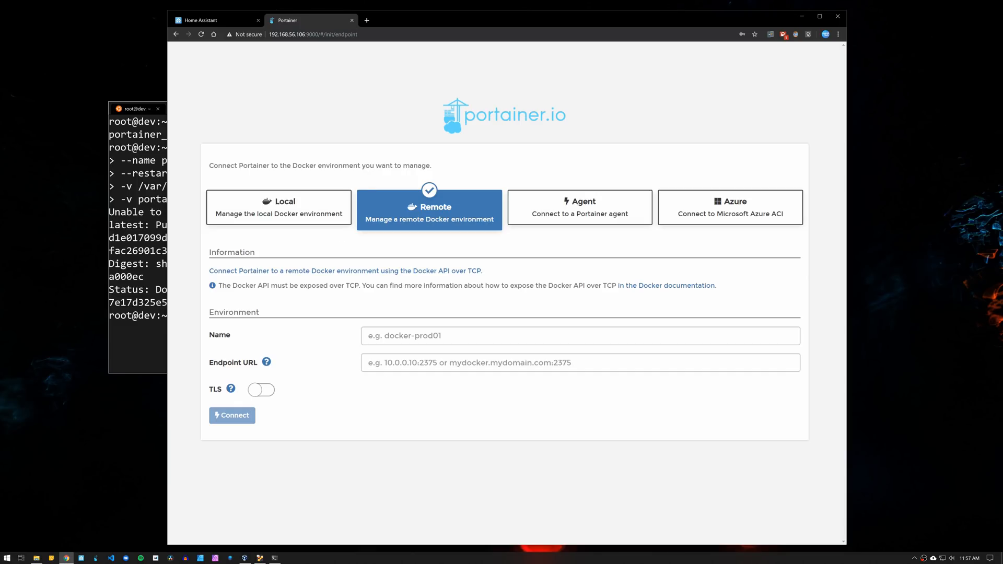
mouse_move(309, 222)
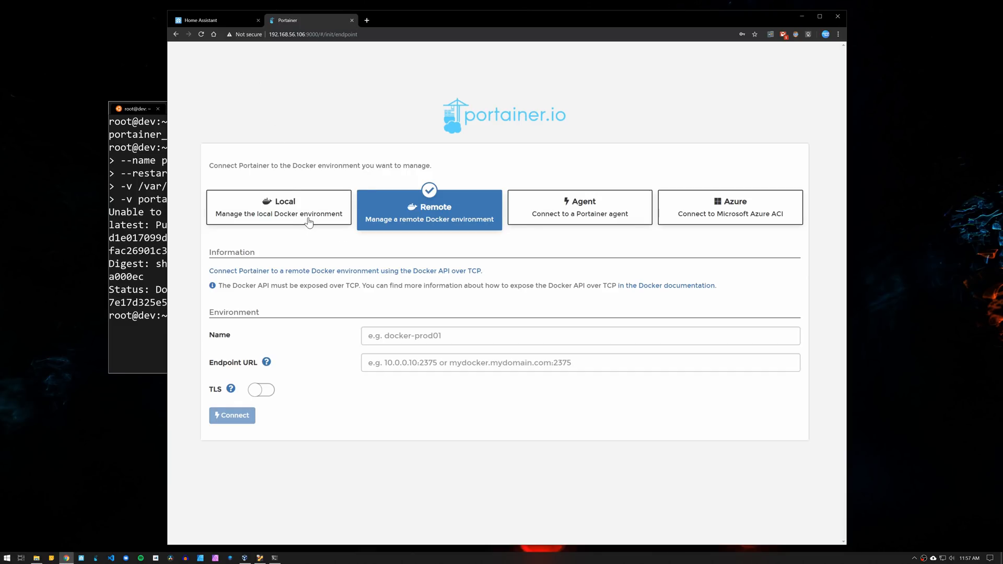
click(278, 206)
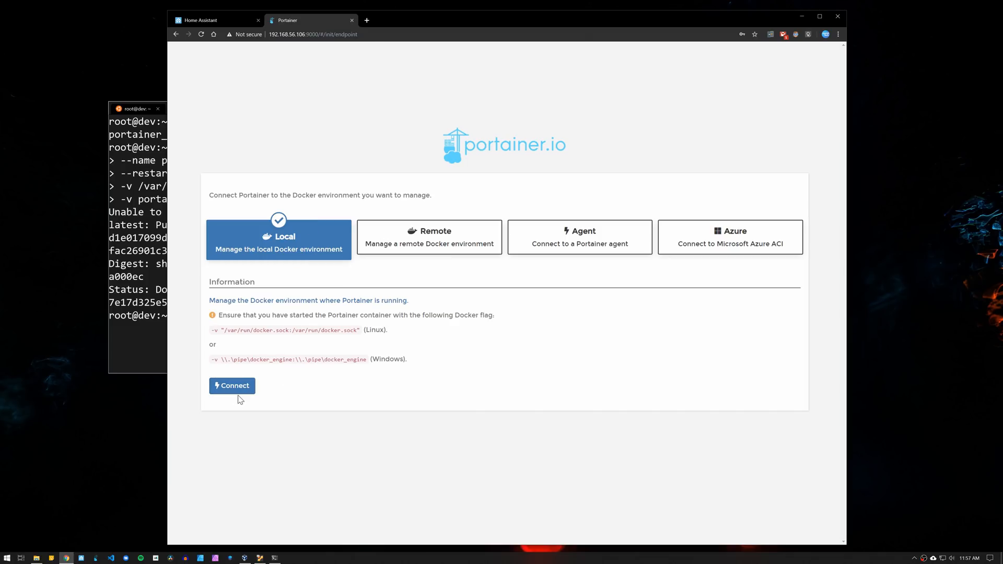
click(232, 385)
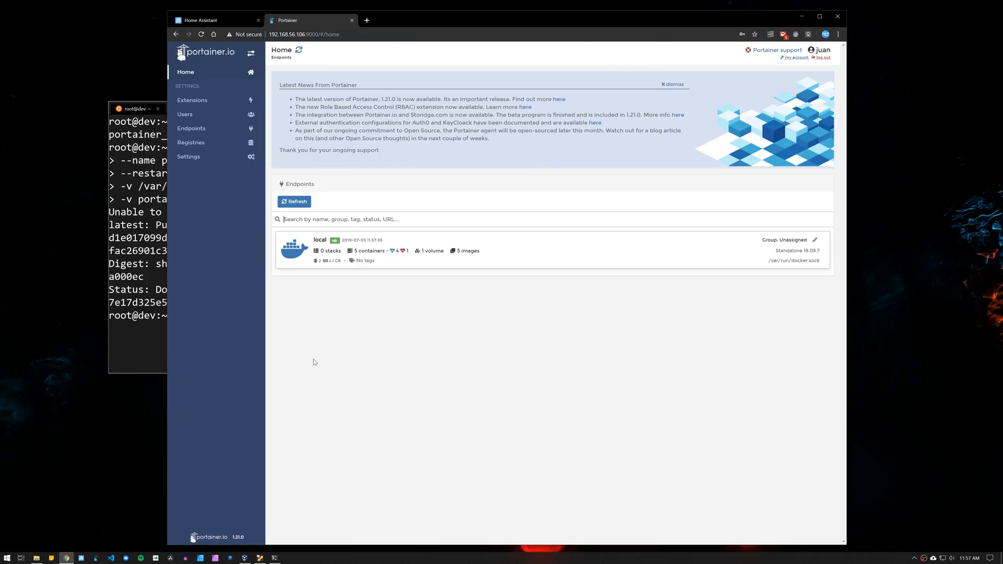
Remove the stopped hello-world container vigorous_colden from the local endpoint's container list.
click(340, 248)
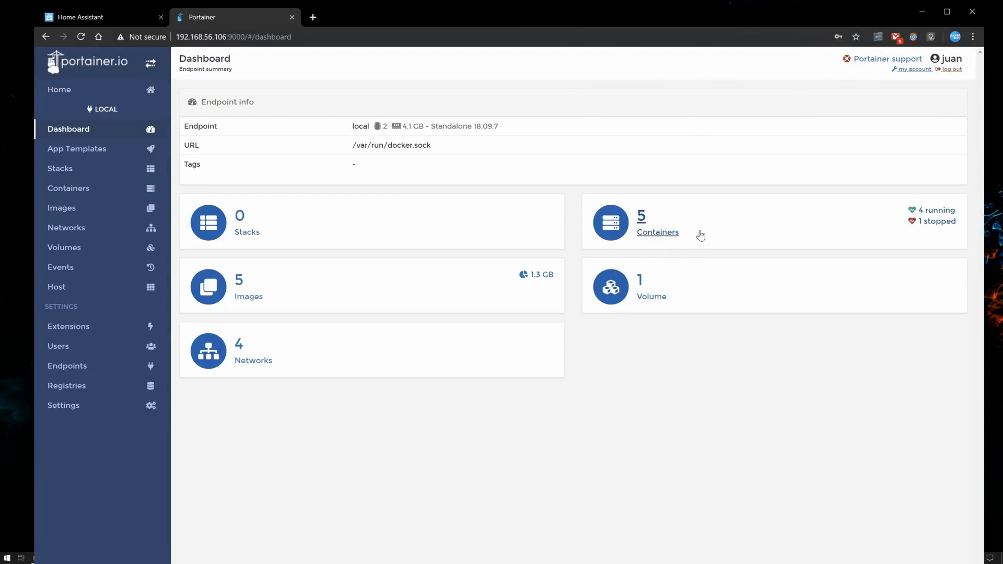
click(658, 232)
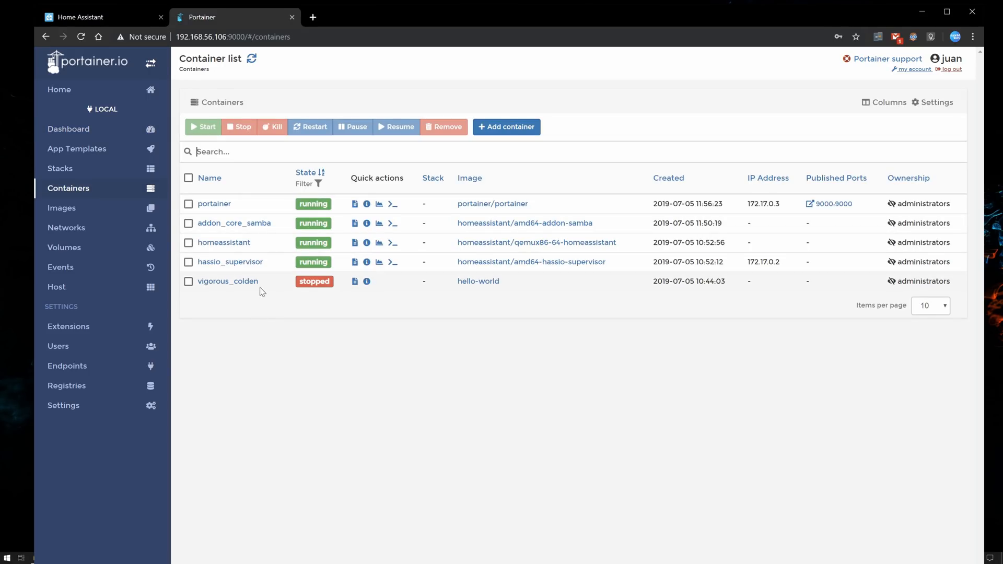
click(188, 281)
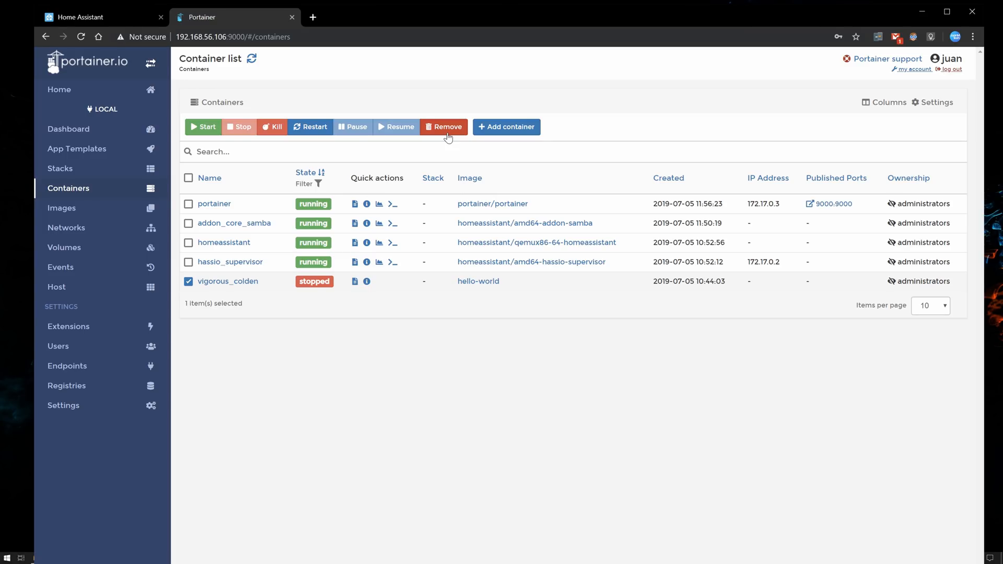
click(443, 127)
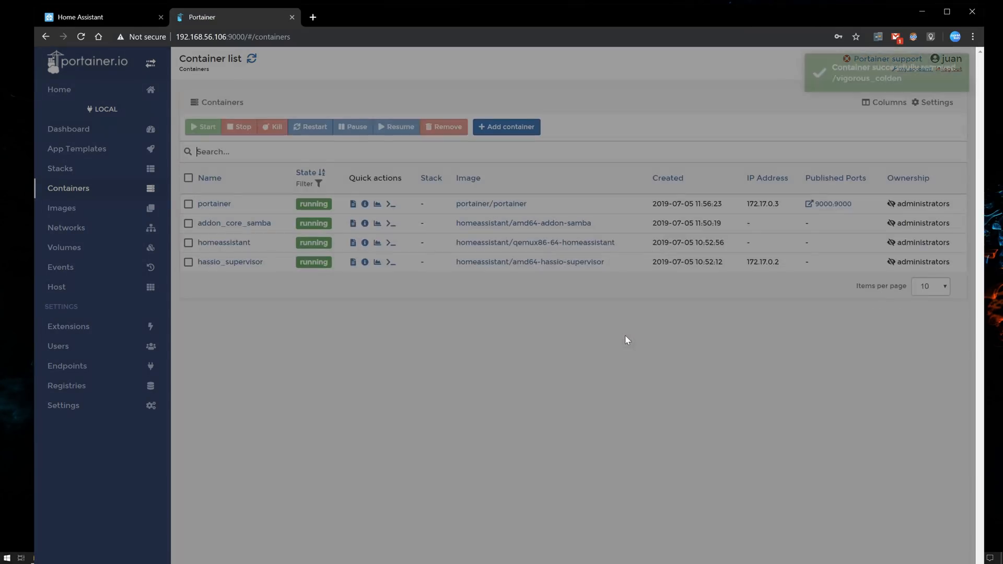